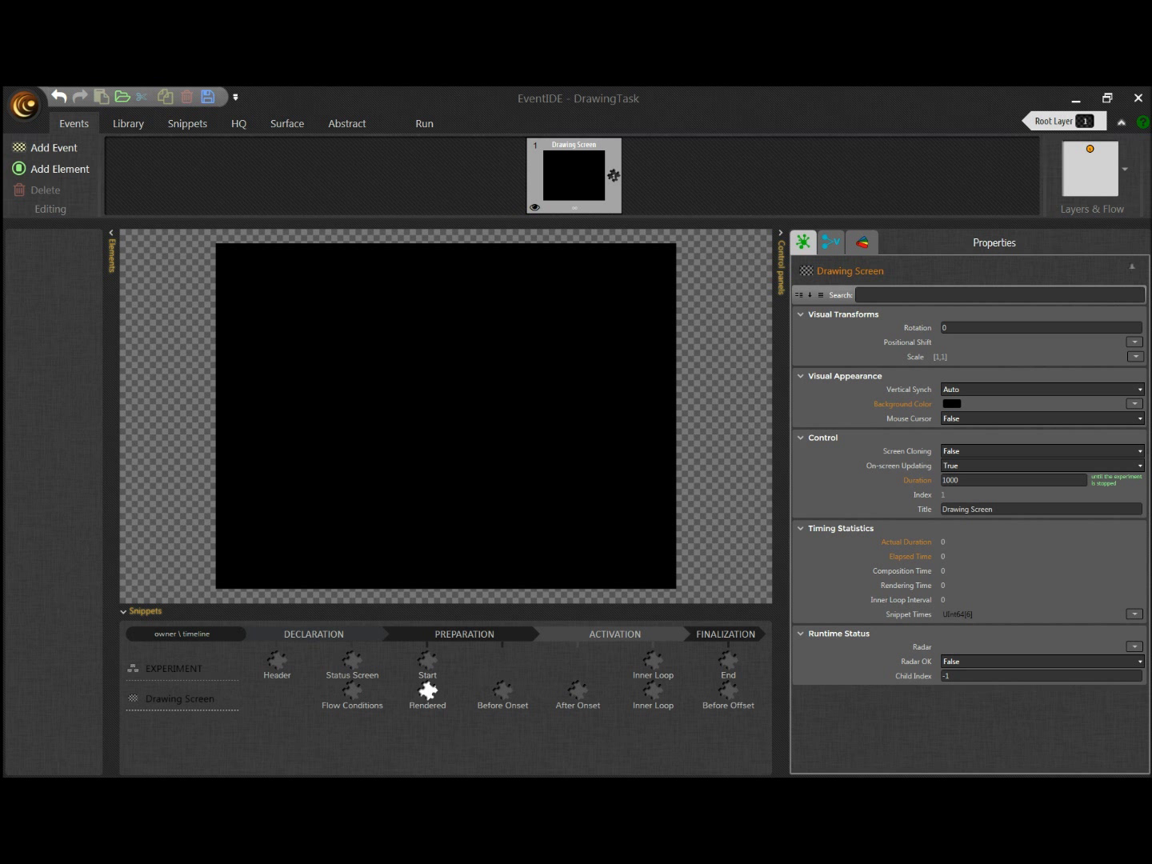
# Step: Import the seven animal outline pictures (bat, camel, horse and others) into the material library
pyautogui.click(573, 176)
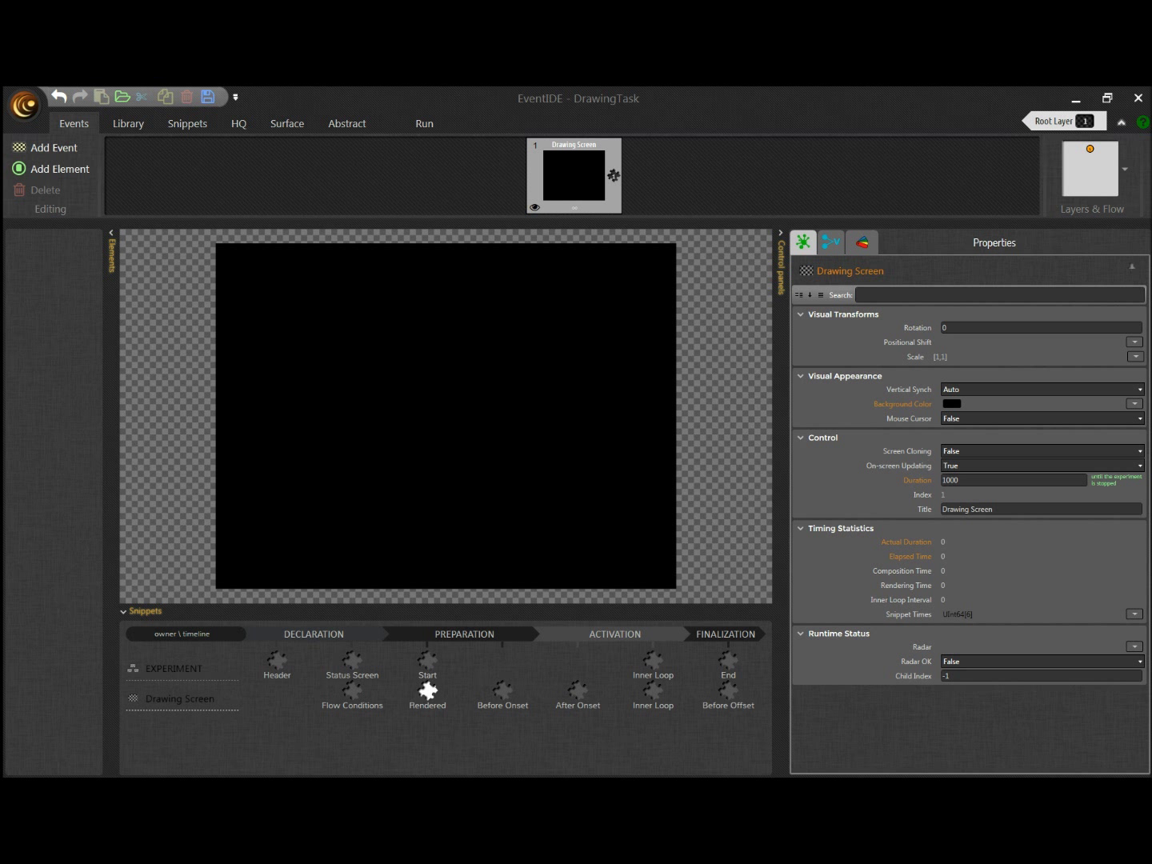
pyautogui.click(860, 243)
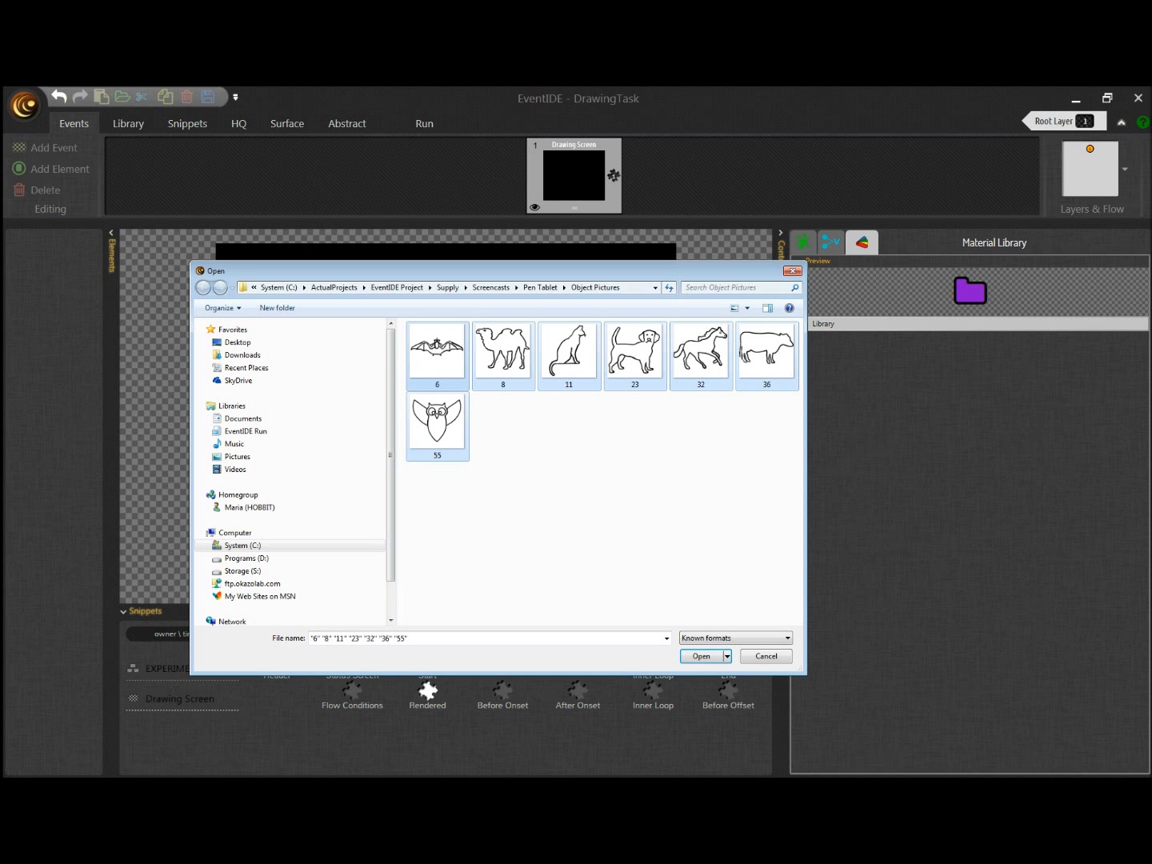
pyautogui.click(699, 656)
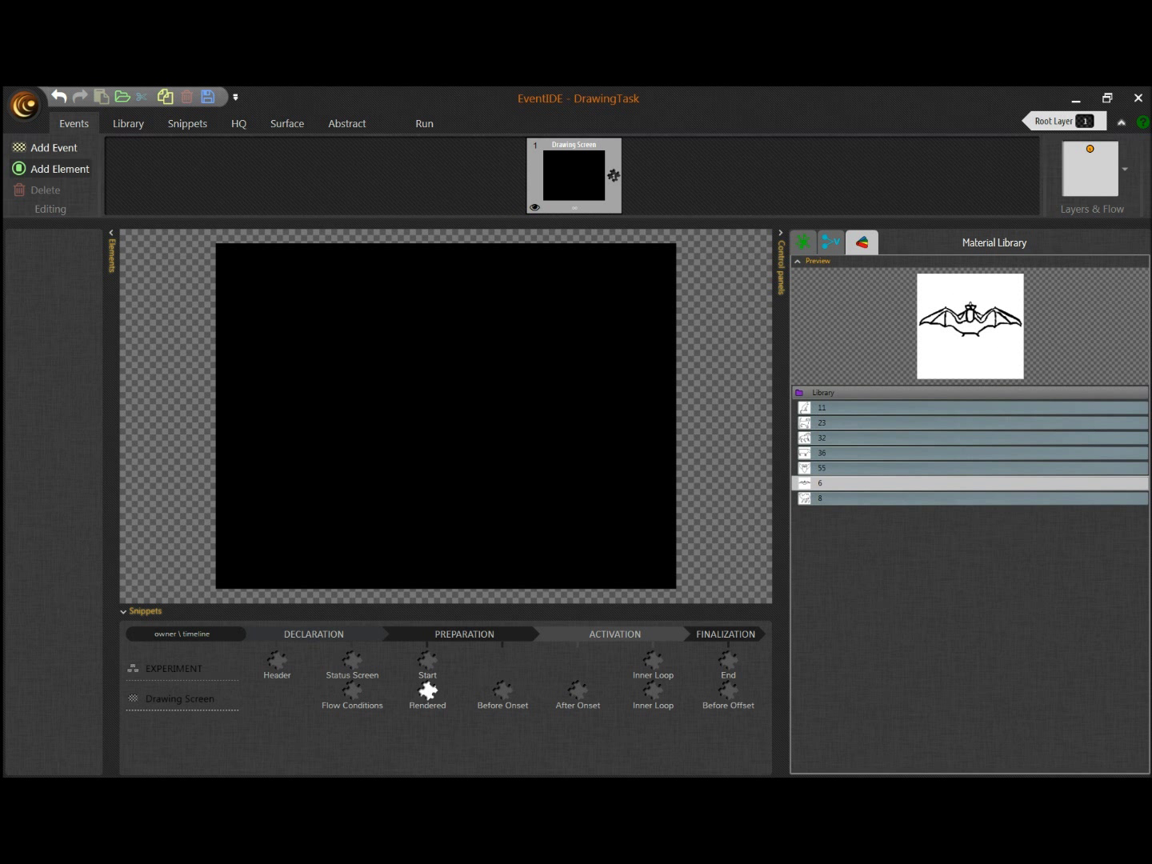
# Step: Add a Renderer holding the seven library pictures and make the camel the active one
pyautogui.click(58, 169)
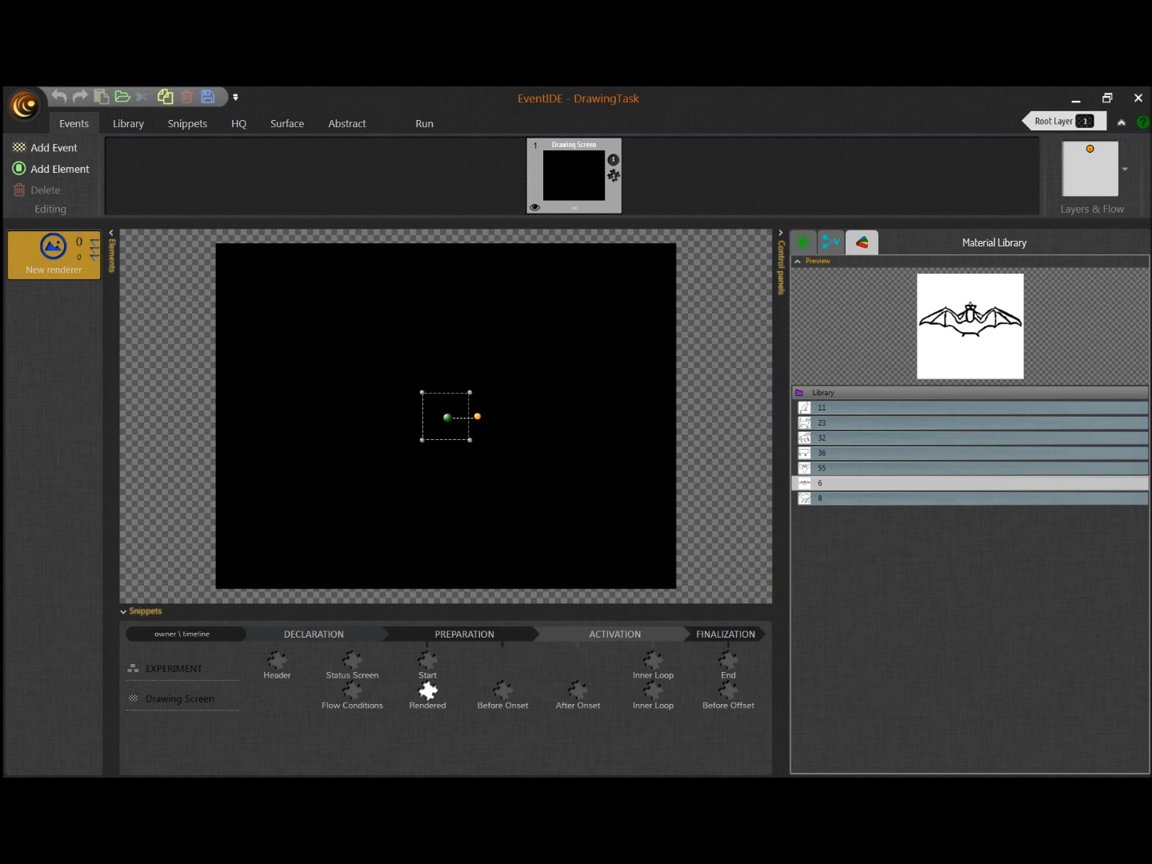
pyautogui.click(819, 498)
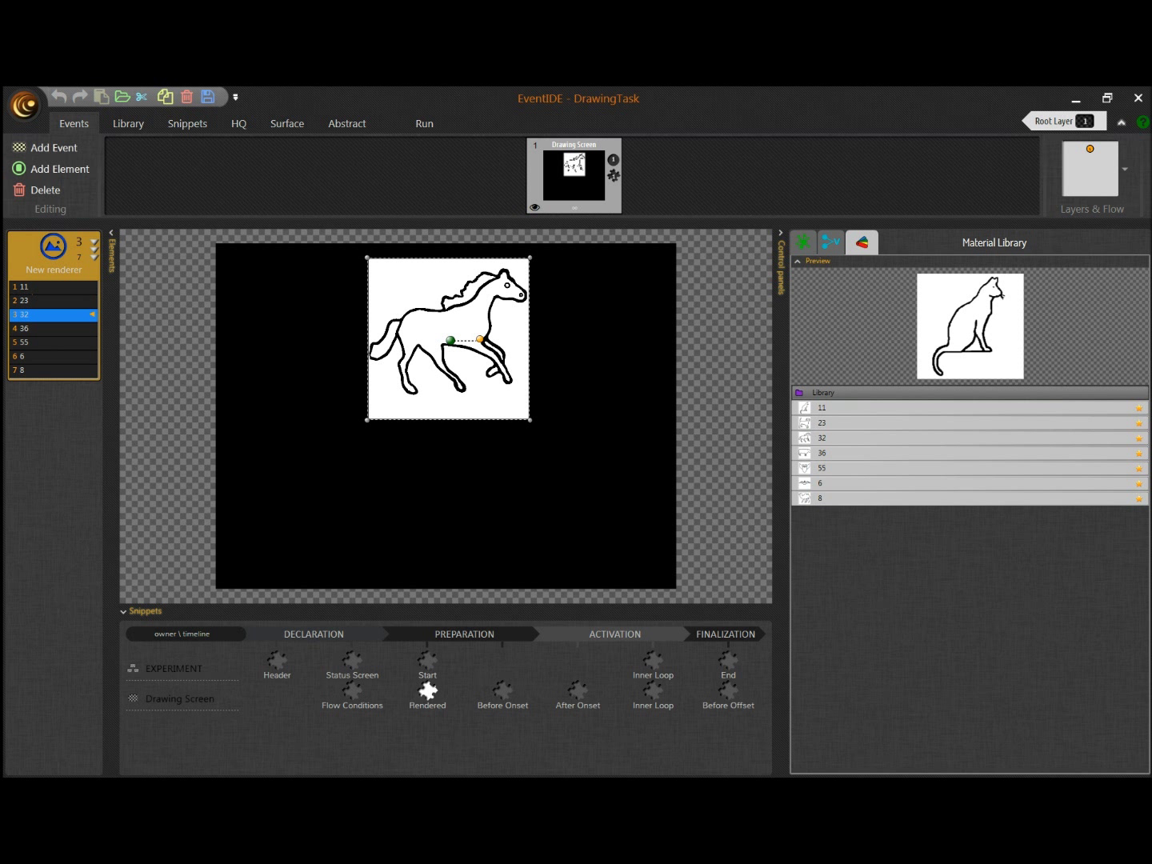
pyautogui.click(32, 328)
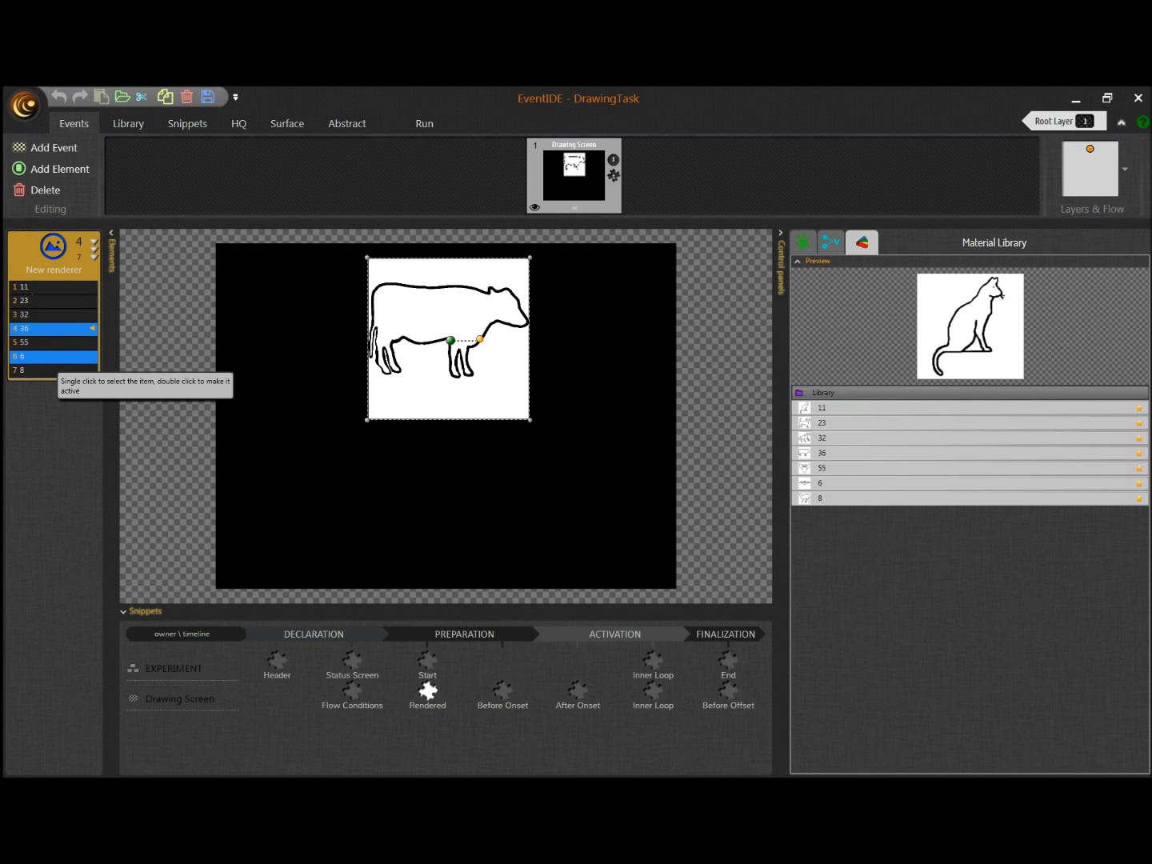
pyautogui.click(24, 357)
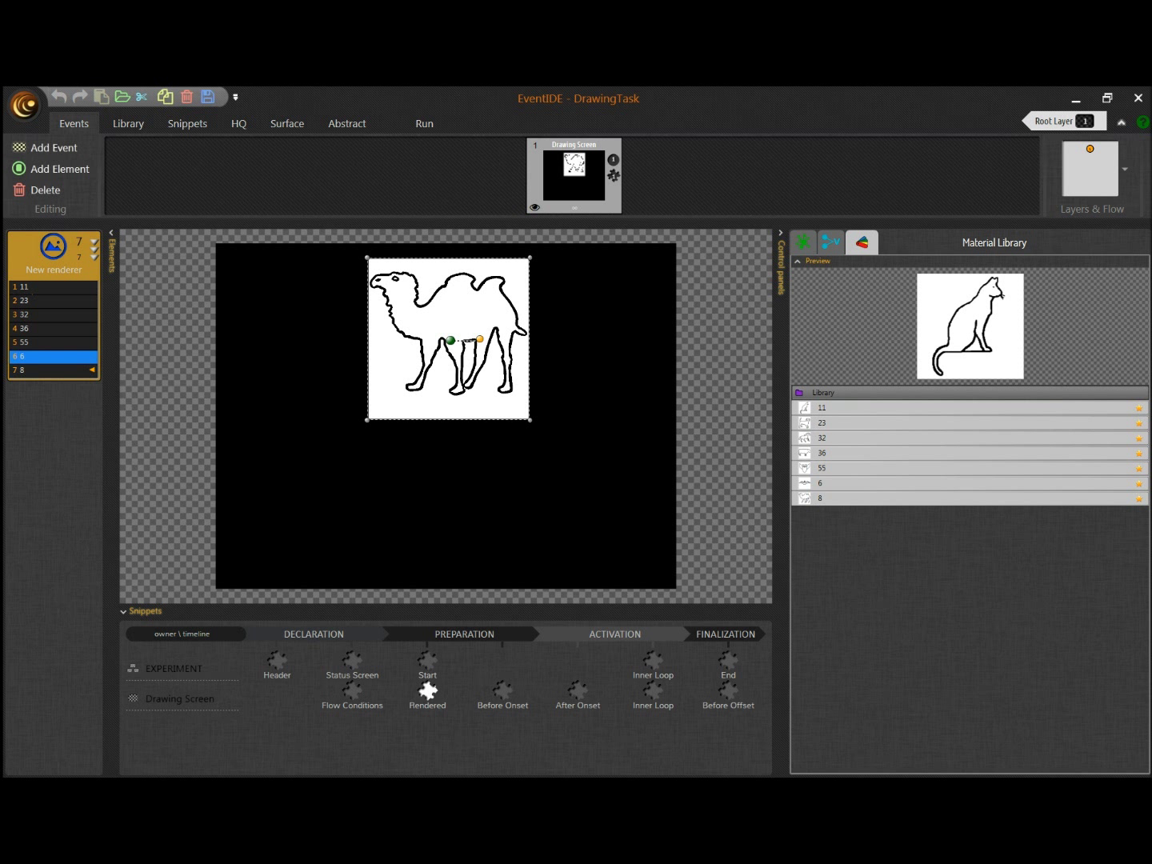
pyautogui.click(24, 357)
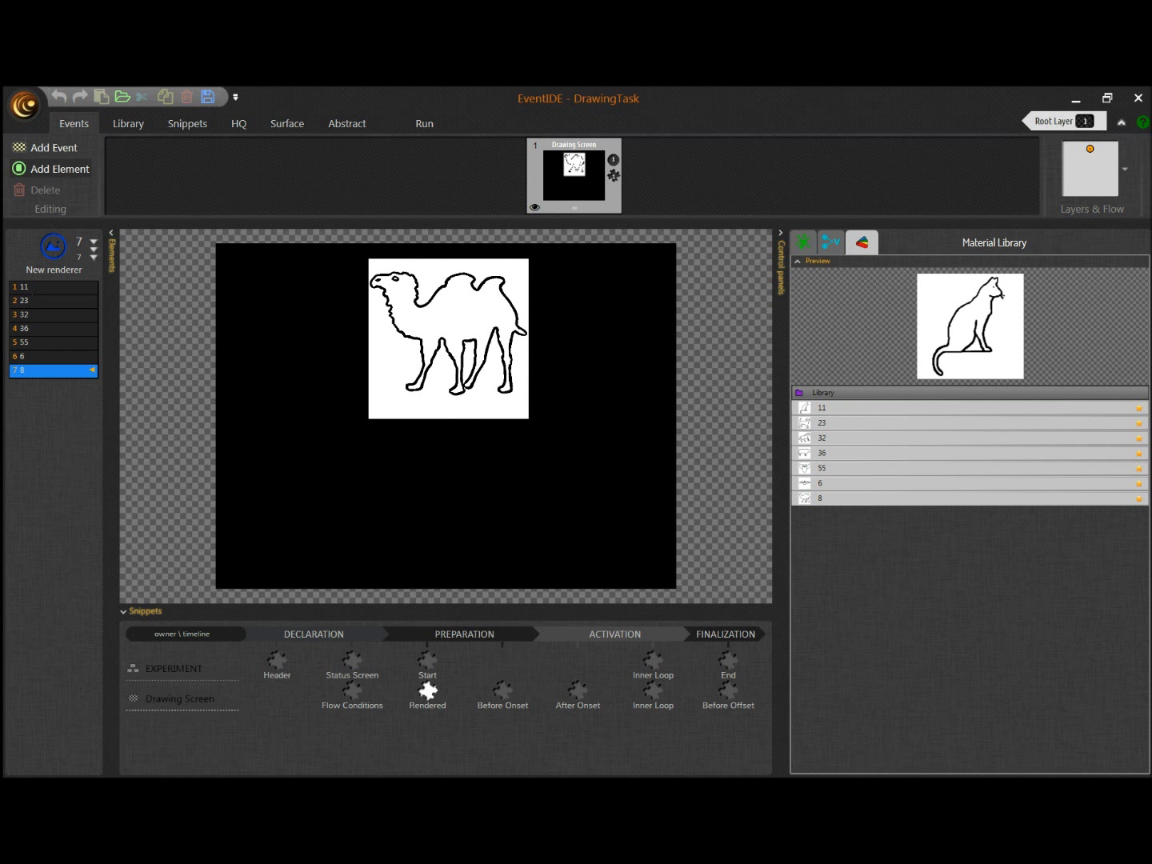
# Step: Add an Ink Canvas below the camel and stretch it into a wide rectangle
pyautogui.click(57, 170)
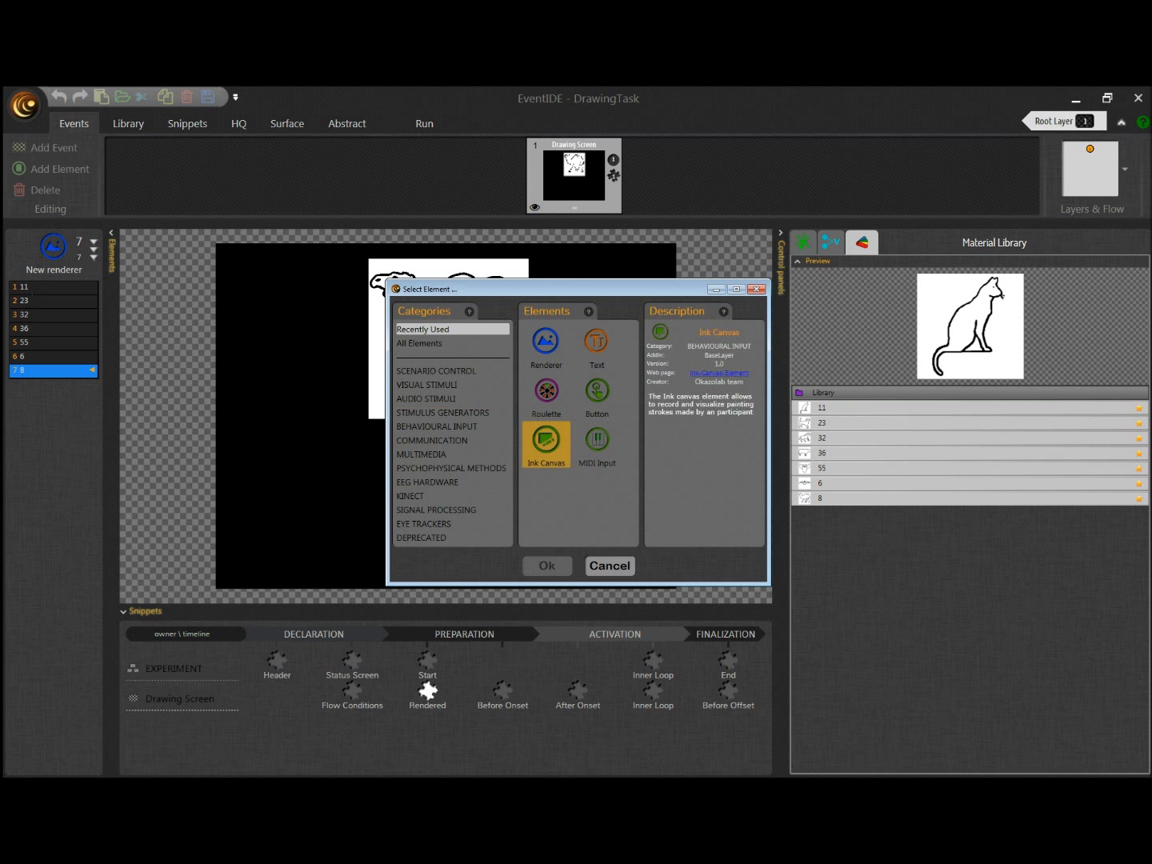
pyautogui.click(547, 566)
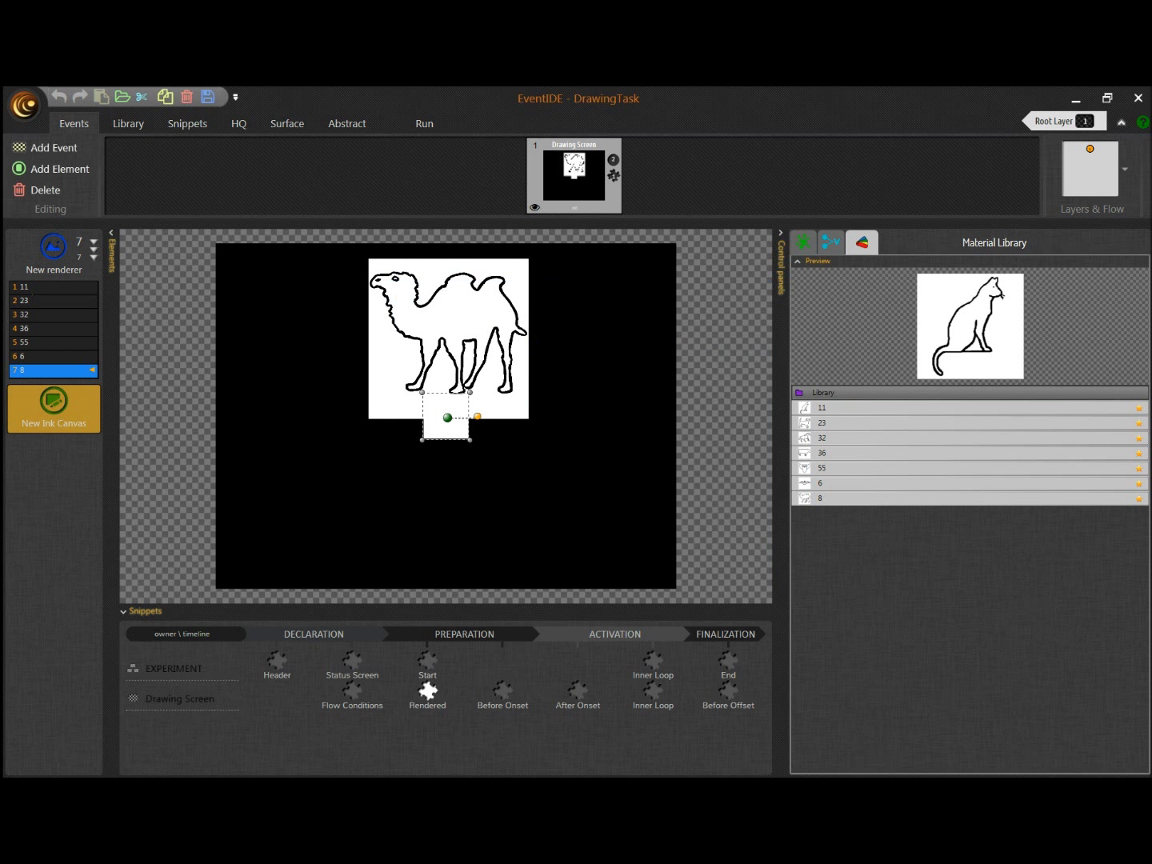
pyautogui.moveTo(446, 416); pyautogui.dragTo(338, 465)
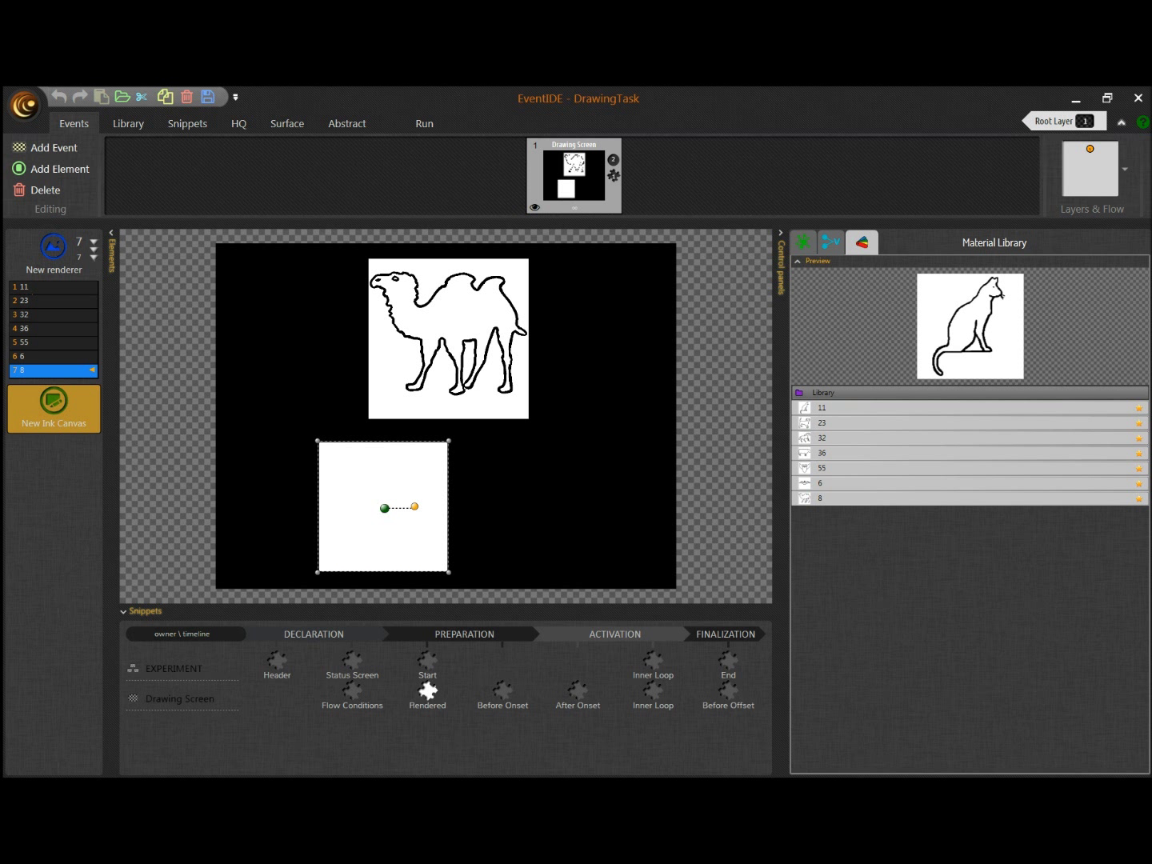
pyautogui.moveTo(447, 507); pyautogui.dragTo(579, 507)
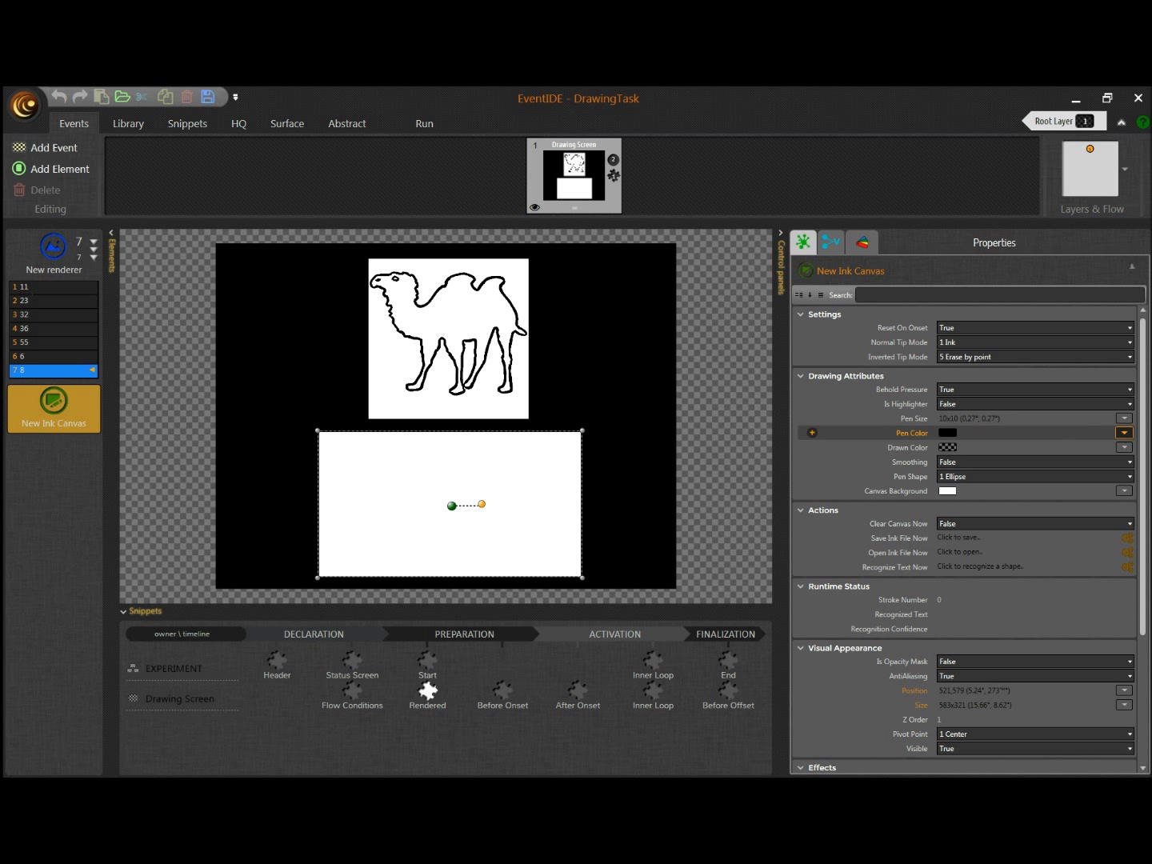
# Step: Set the Ink Canvas pen colour to blue and its background to grey
pyautogui.click(1123, 432)
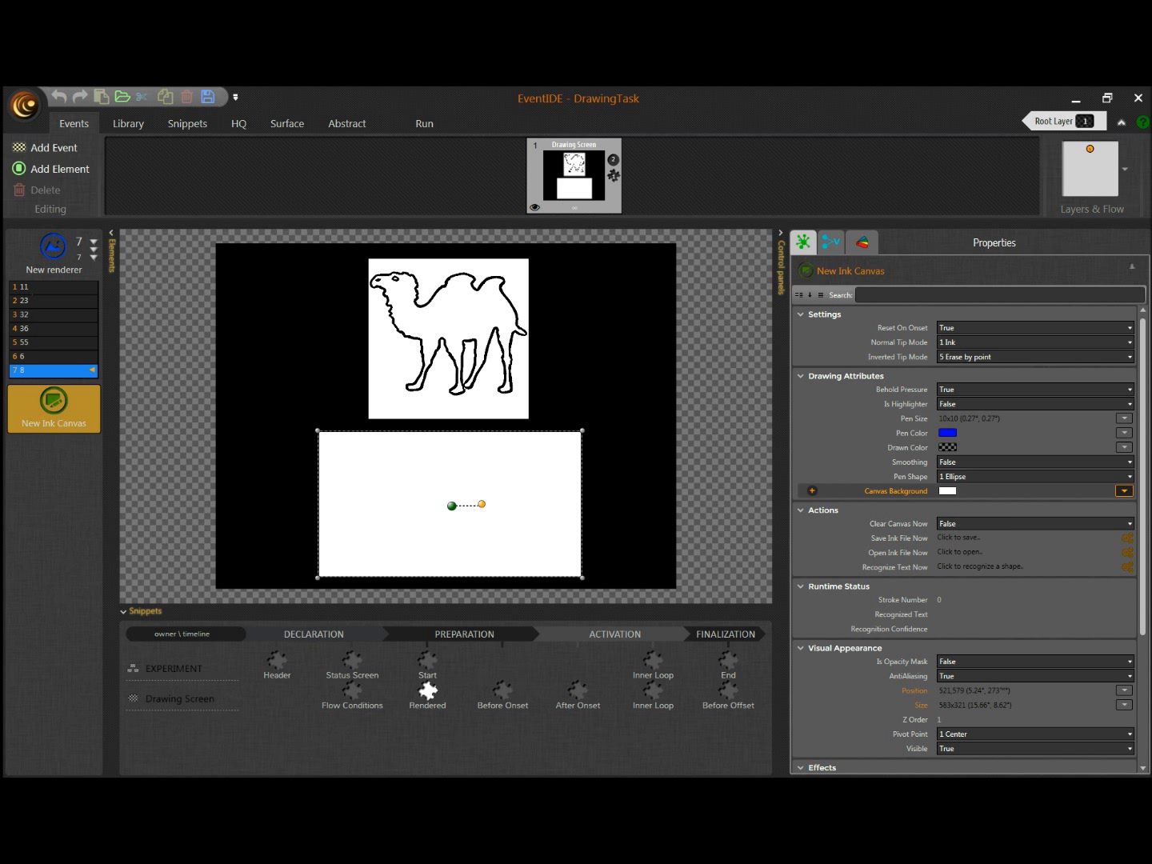
pyautogui.click(1123, 490)
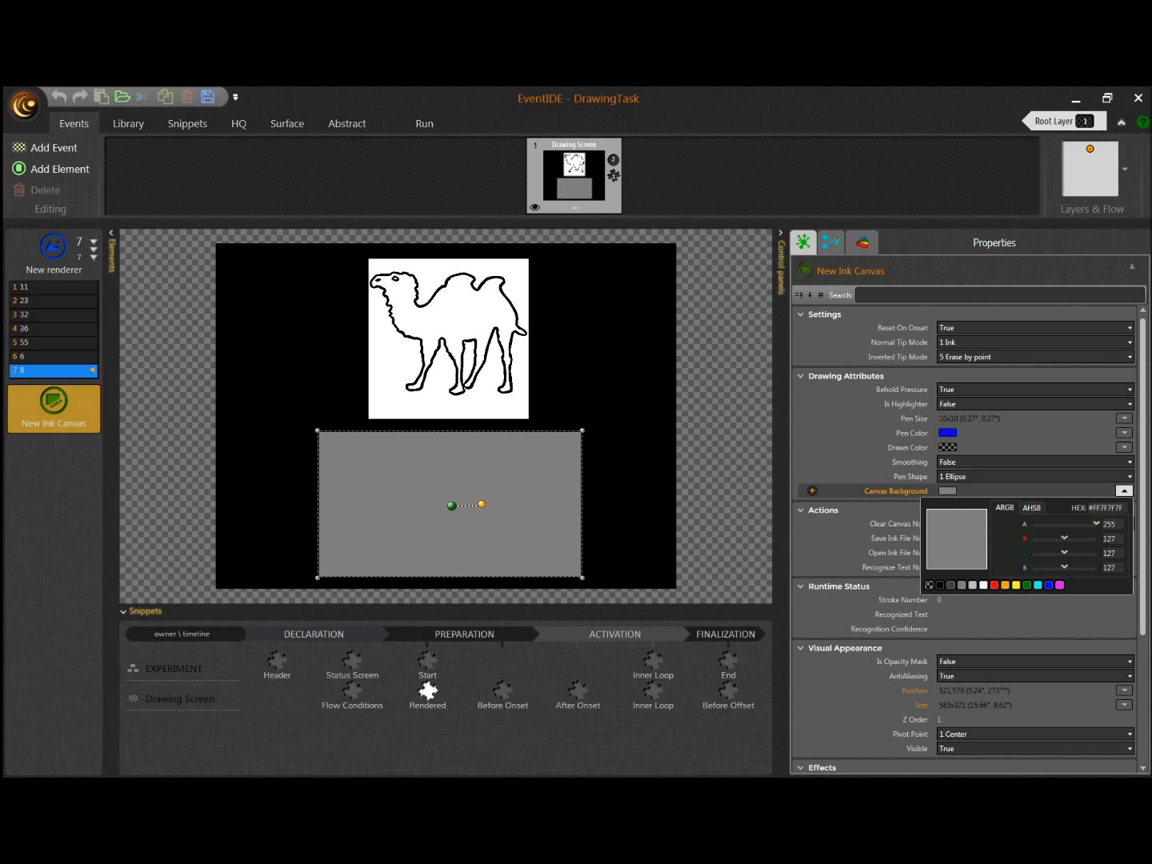
pyautogui.click(1123, 490)
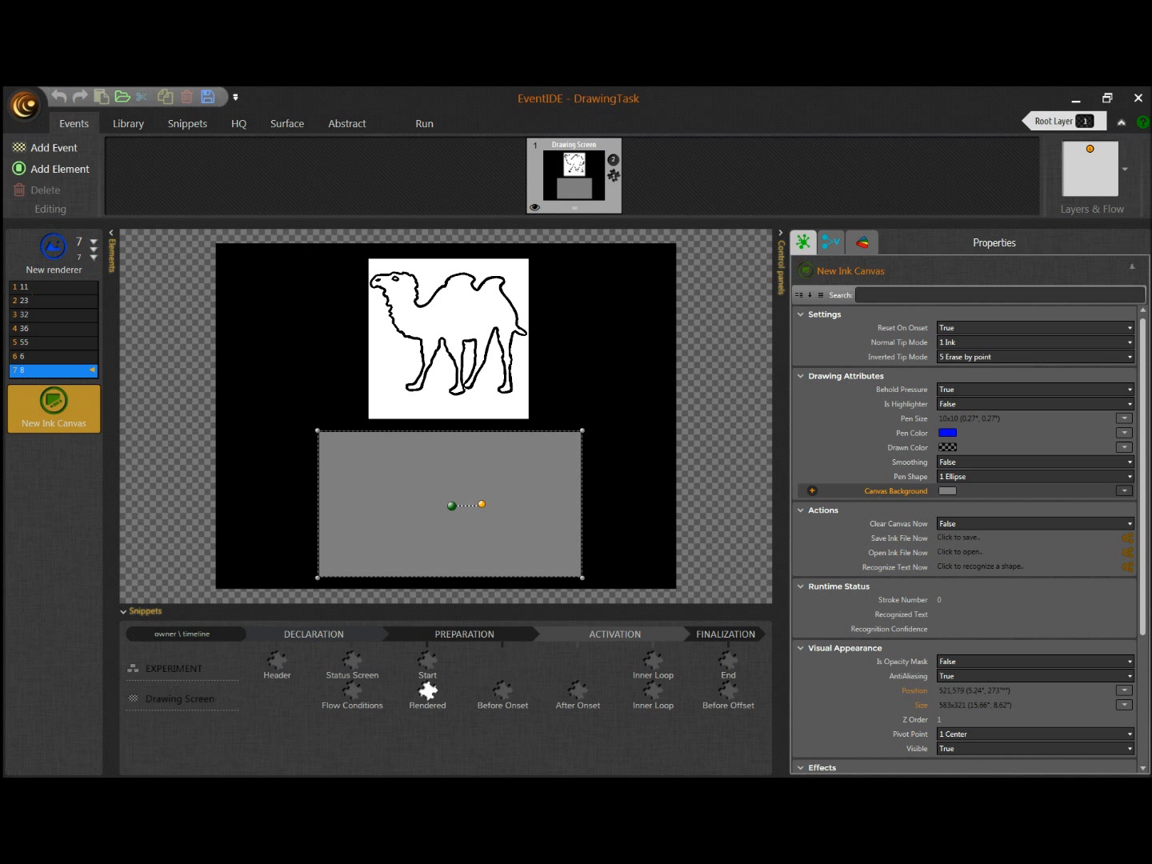
pyautogui.moveTo(902, 327)
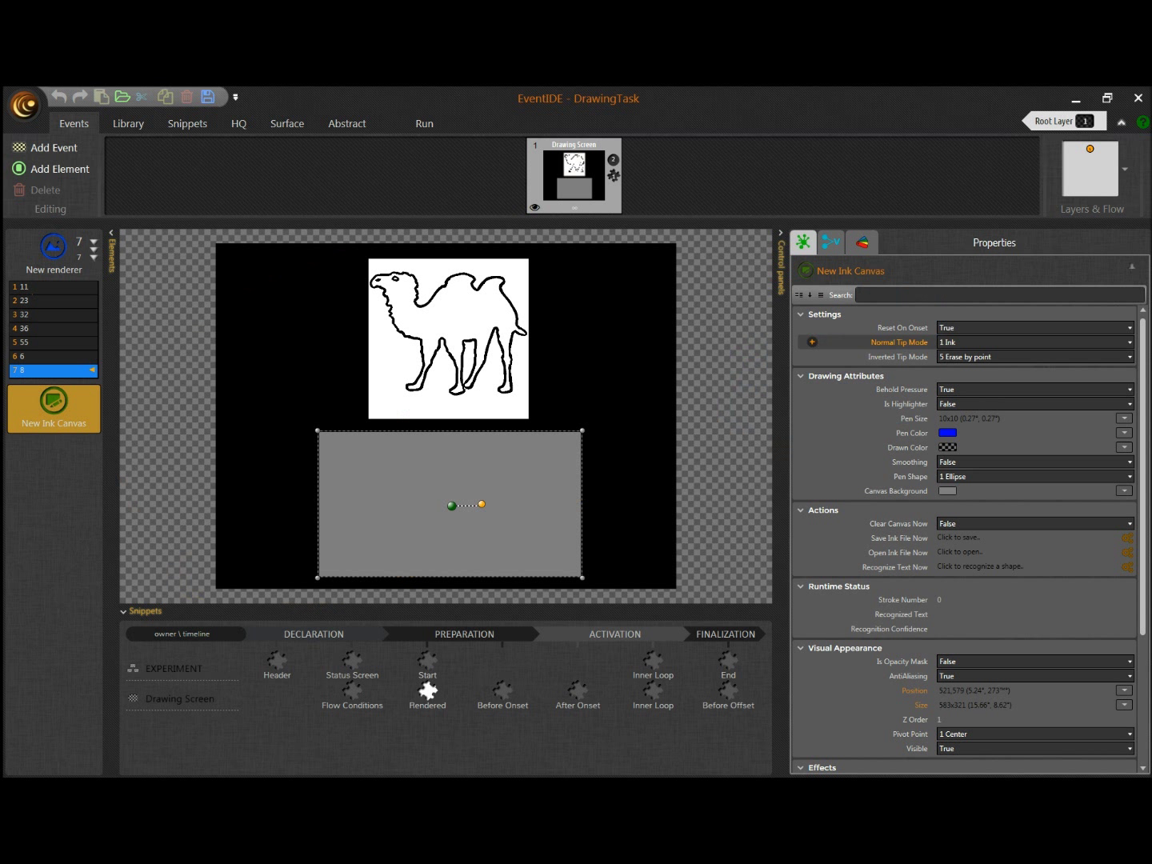
pyautogui.moveTo(898, 357)
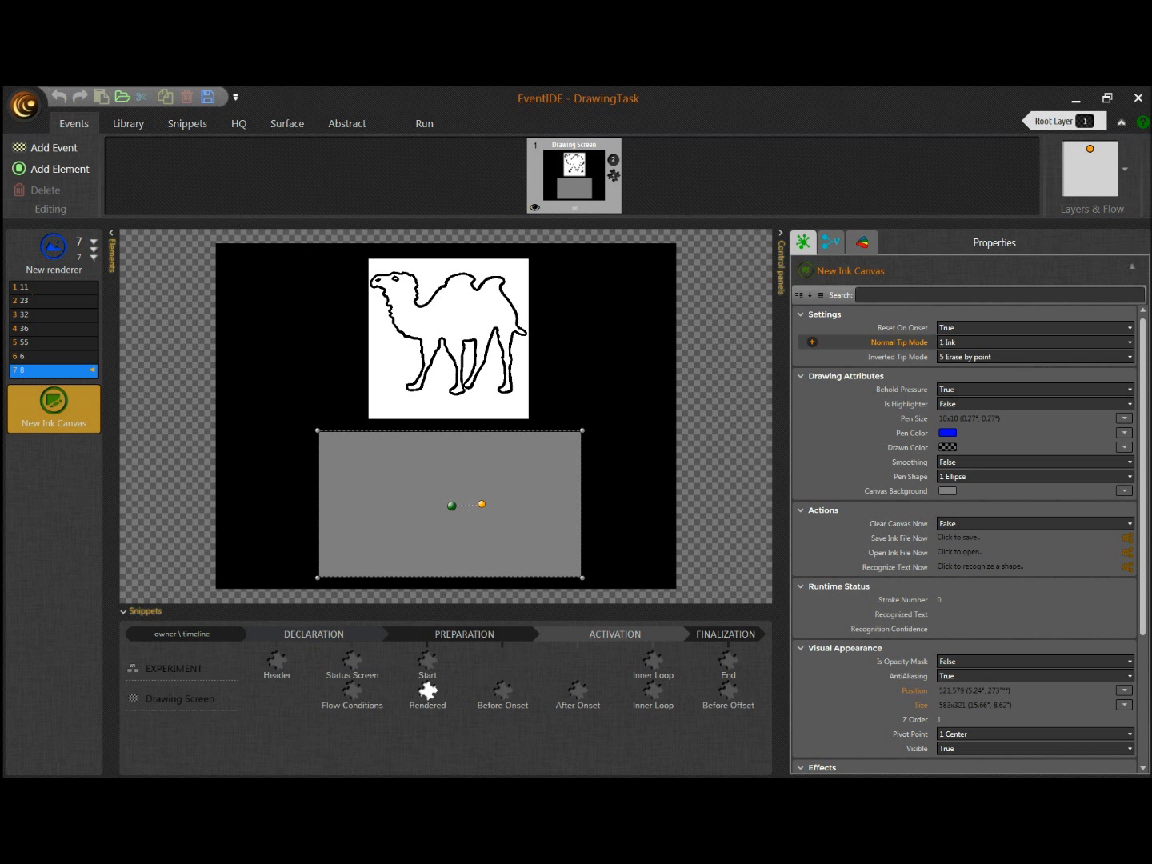
pyautogui.click(1034, 342)
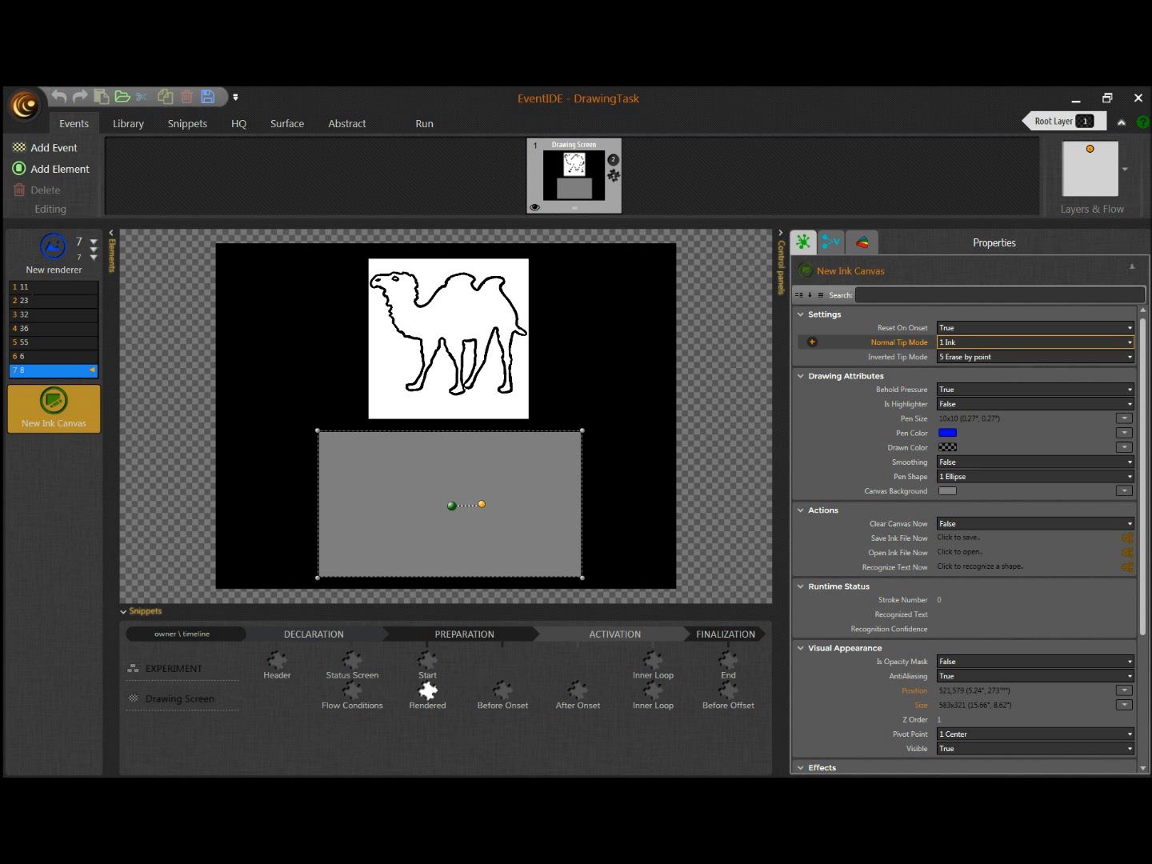
pyautogui.moveTo(1032, 342)
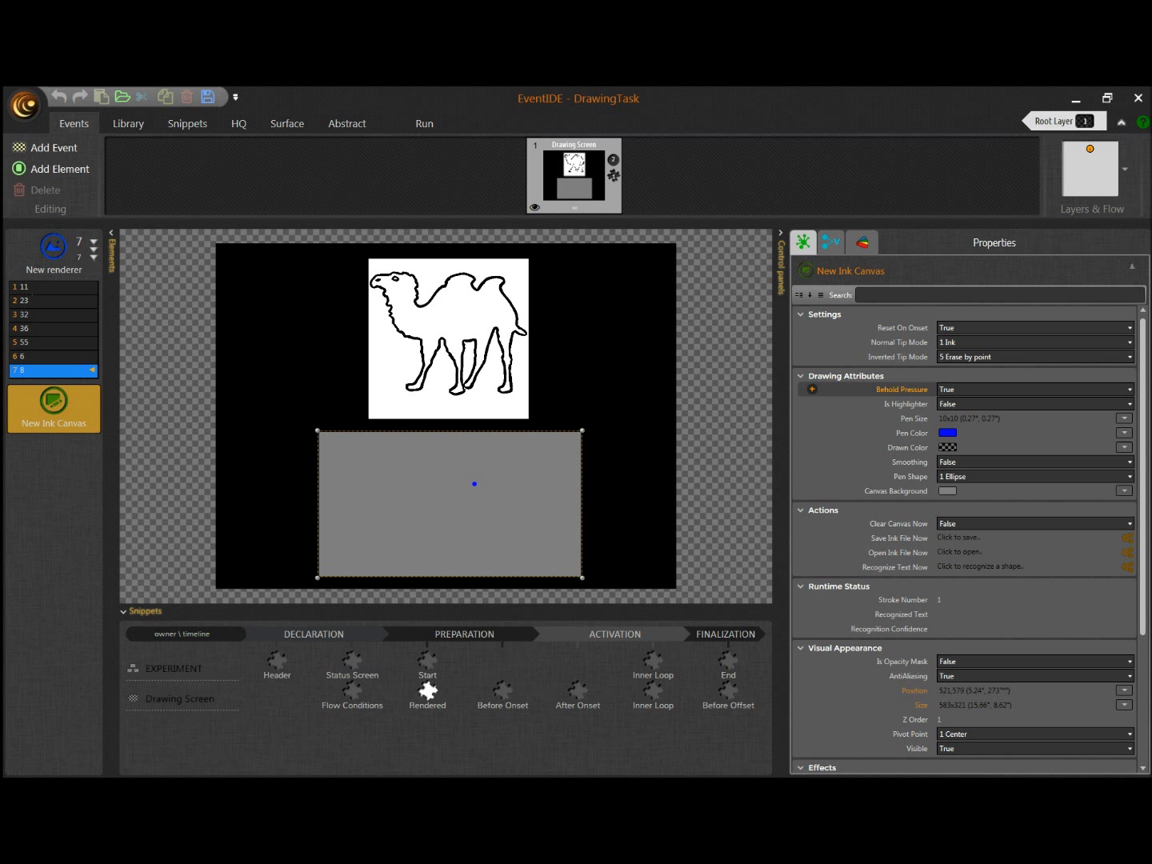
# Step: Draw a few blue test strokes on the canvas, then wipe them with Clear Canvas Now
pyautogui.moveTo(396, 462); pyautogui.dragTo(384, 518)
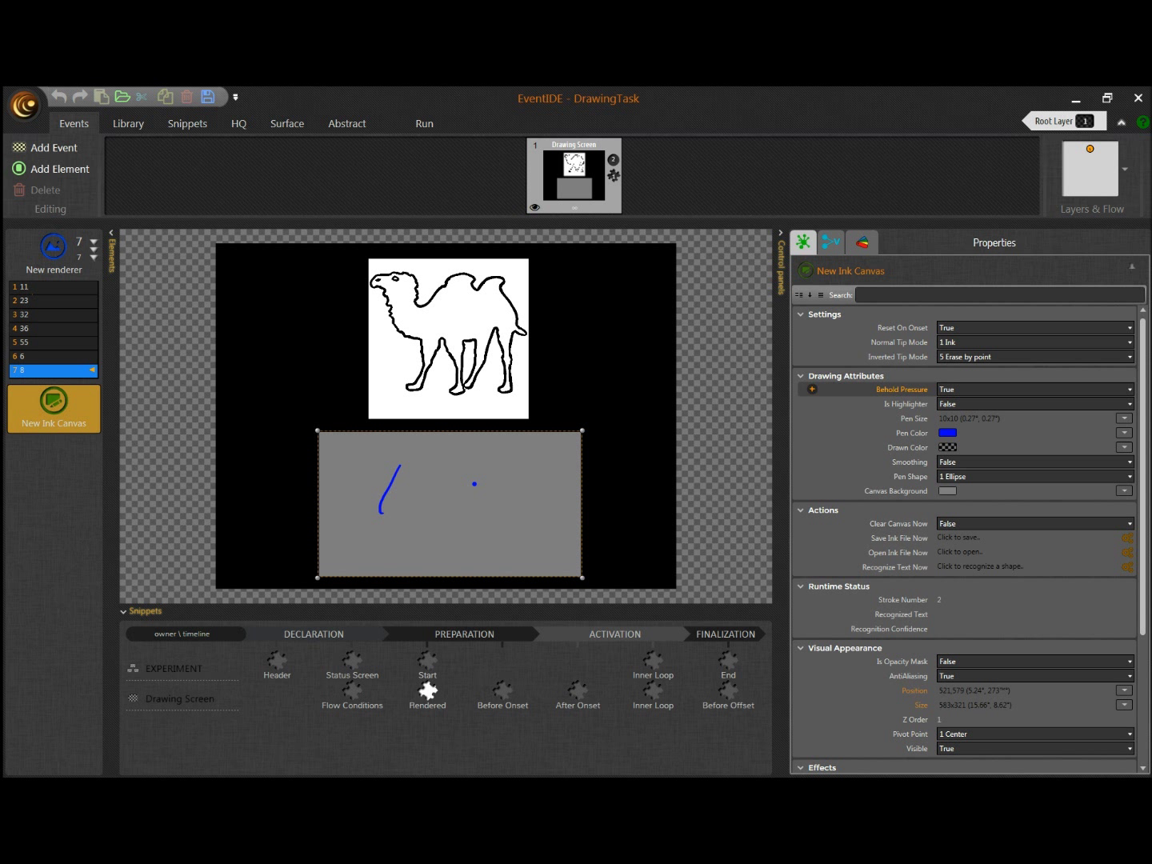
pyautogui.click(413, 488)
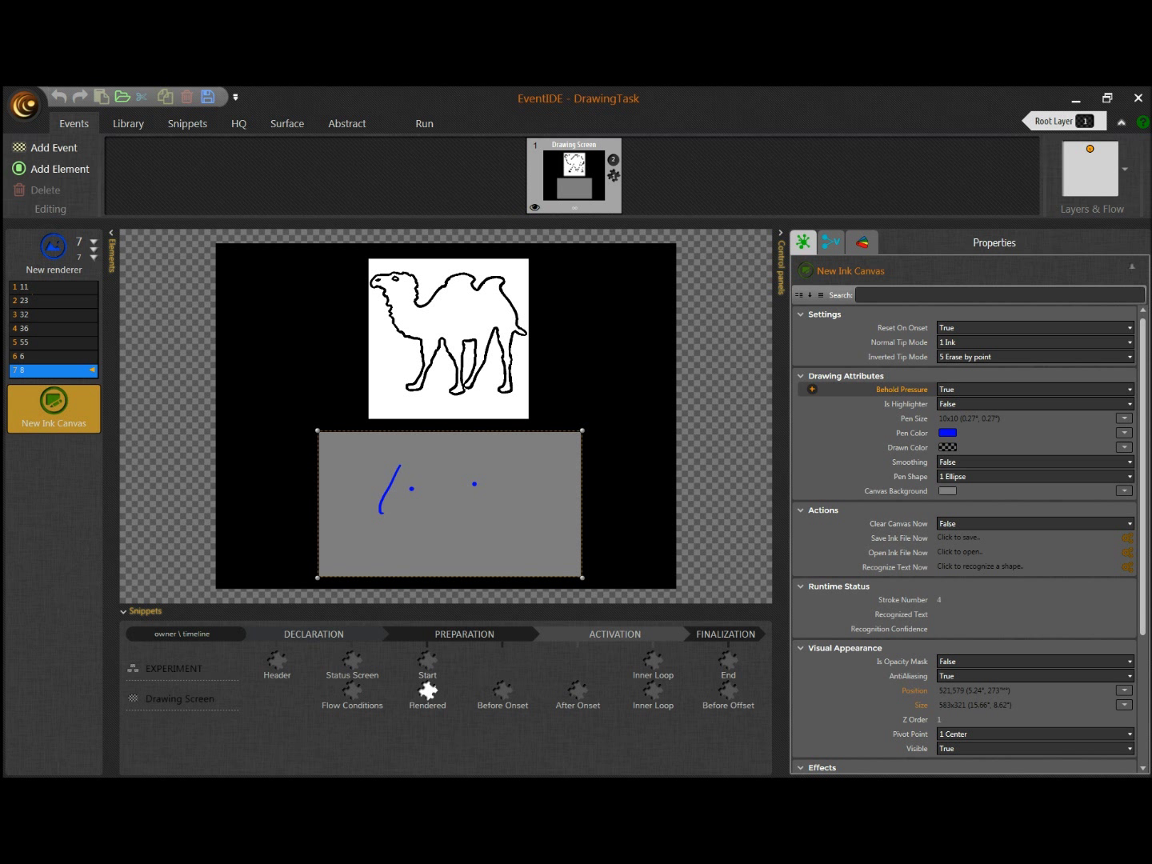
pyautogui.moveTo(416, 480); pyautogui.dragTo(432, 525)
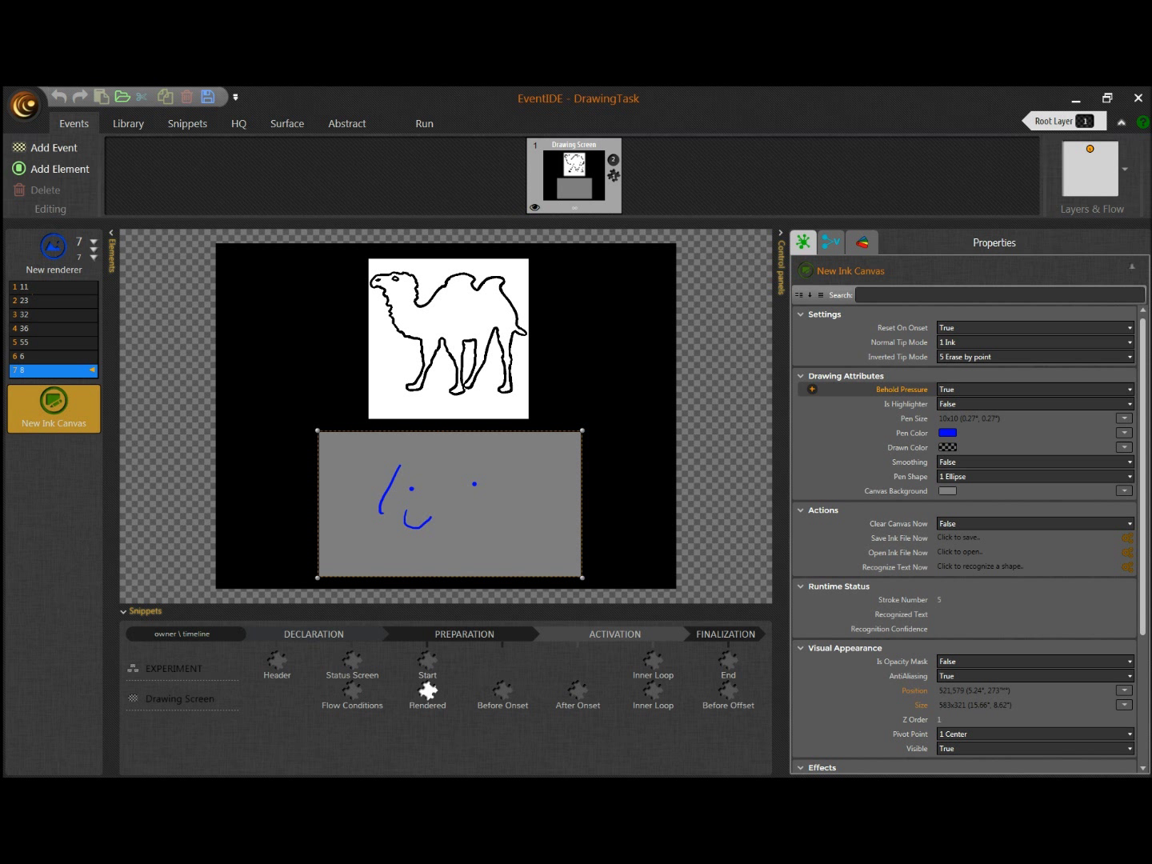
pyautogui.moveTo(435, 476); pyautogui.dragTo(472, 528)
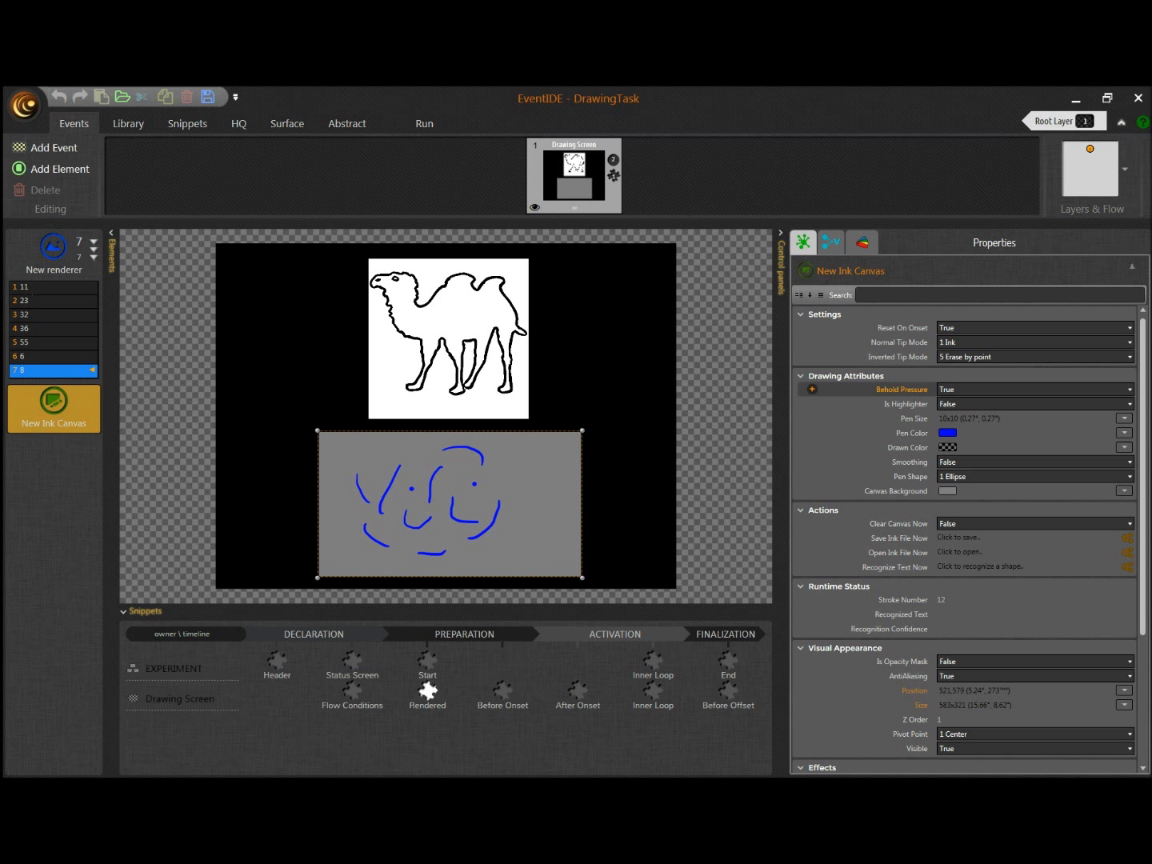
pyautogui.moveTo(451, 505); pyautogui.dragTo(493, 493)
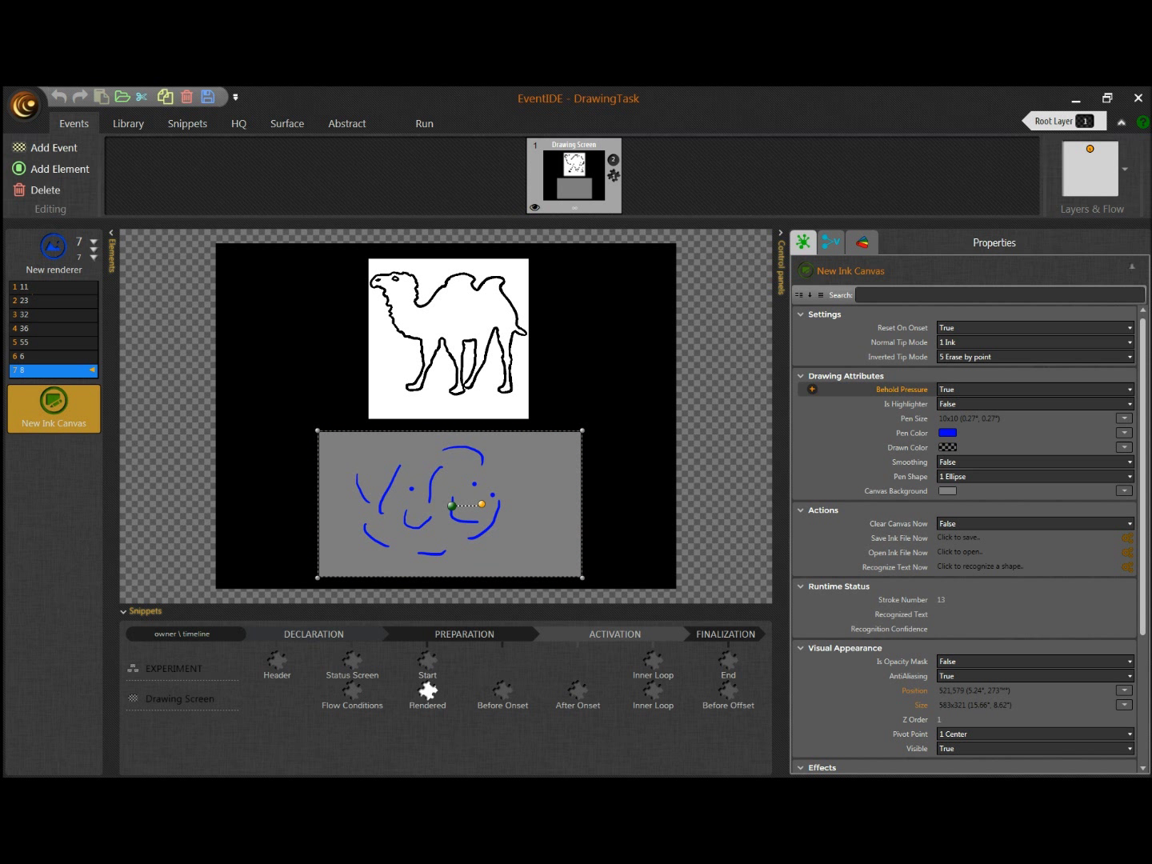
pyautogui.click(1034, 523)
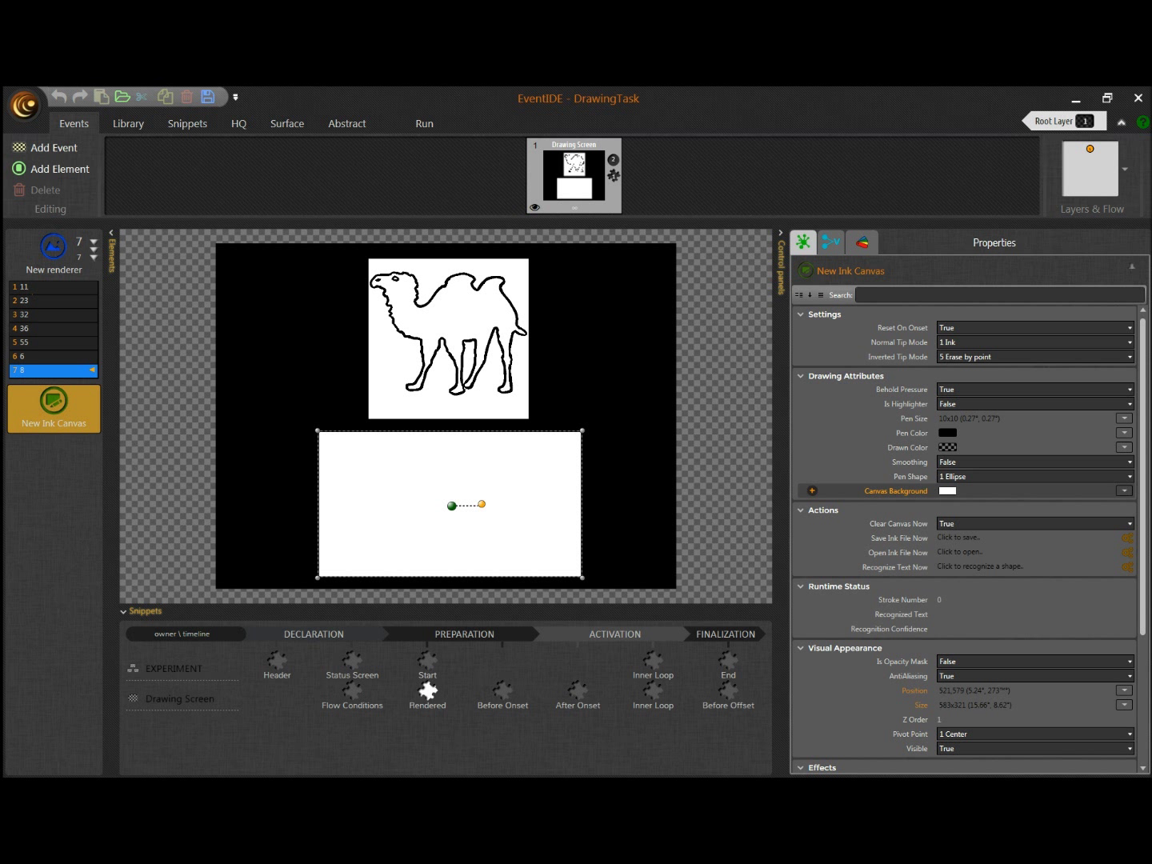
# Step: Run the experiment preview and trace the camel's head, nose and neck on the canvas
pyautogui.click(424, 123)
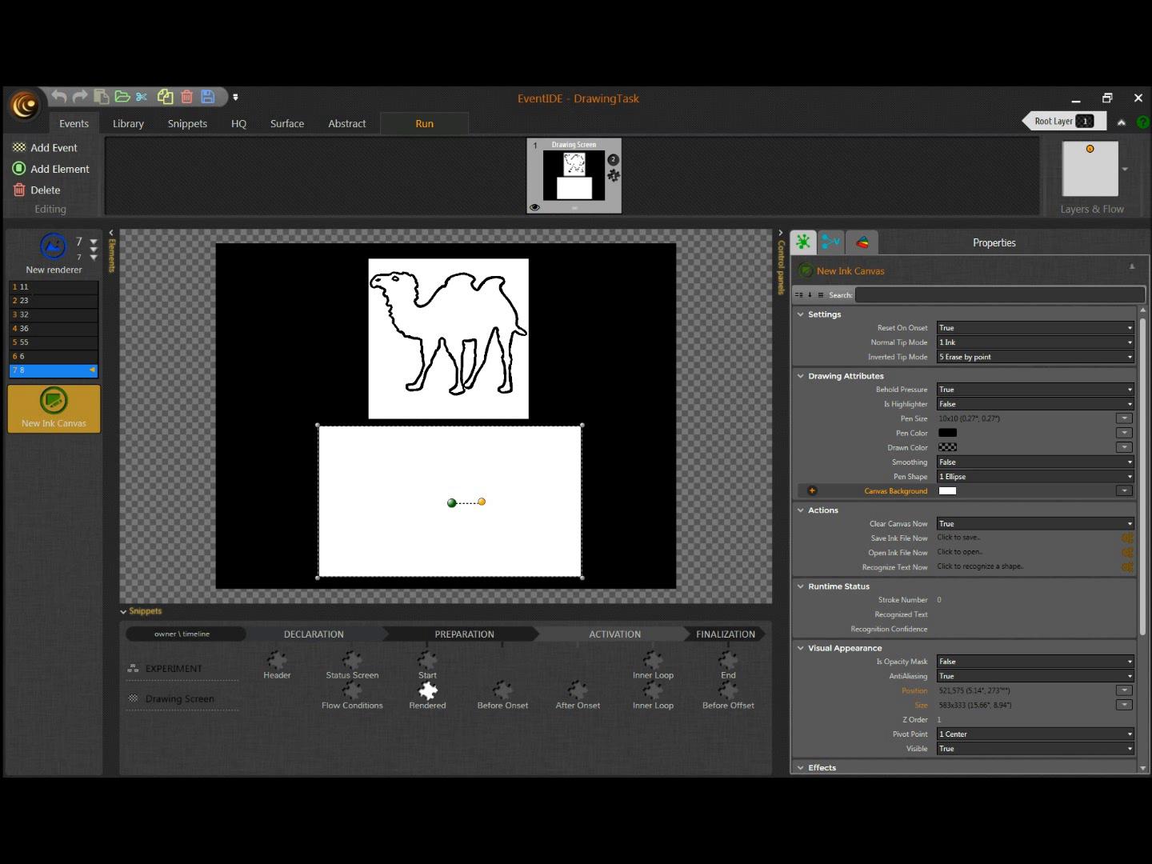
pyautogui.click(424, 123)
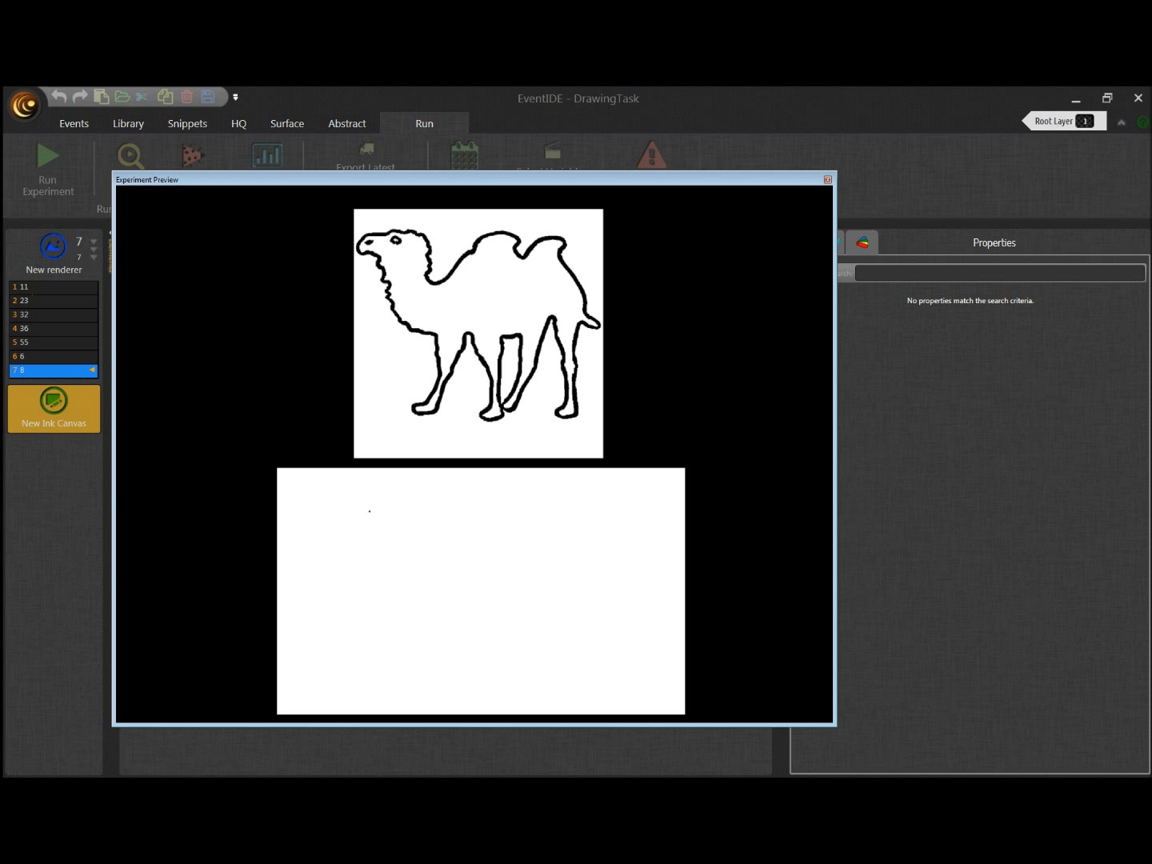
pyautogui.moveTo(368, 504); pyautogui.dragTo(365, 531)
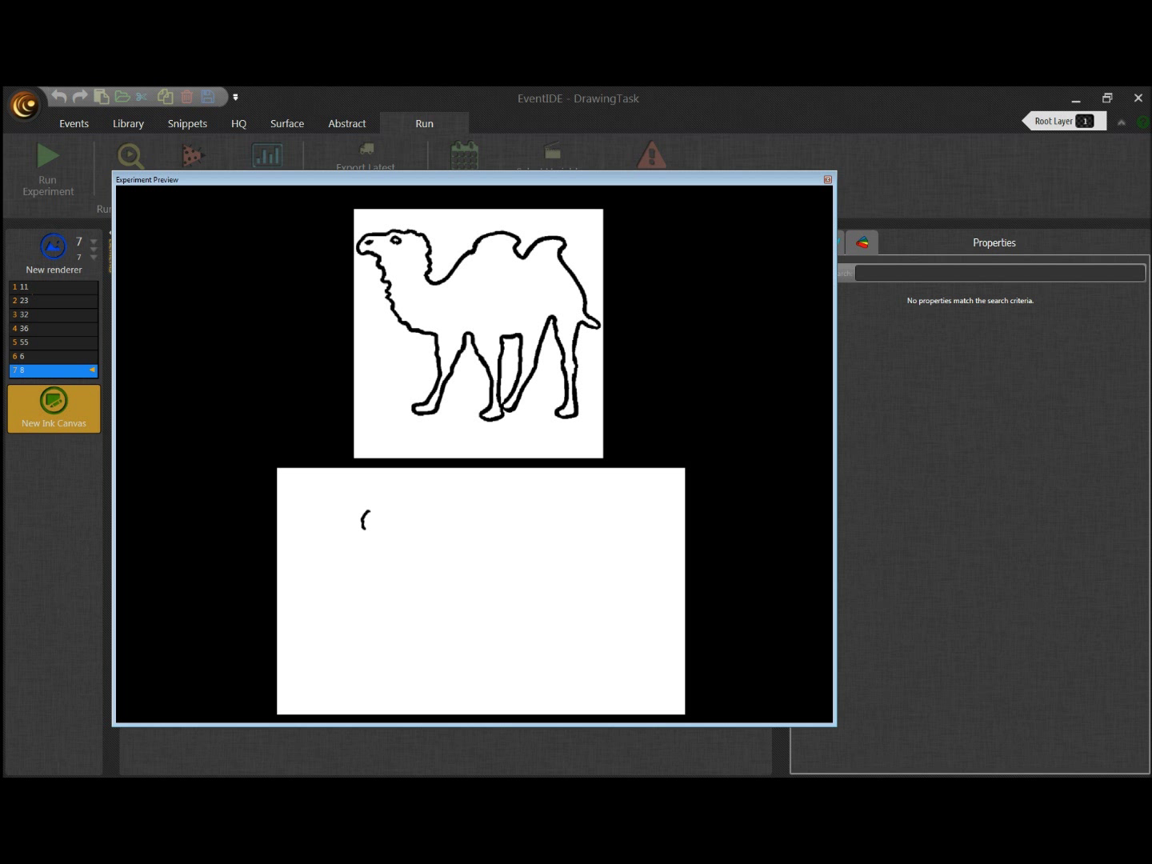
pyautogui.moveTo(365, 518); pyautogui.dragTo(371, 531)
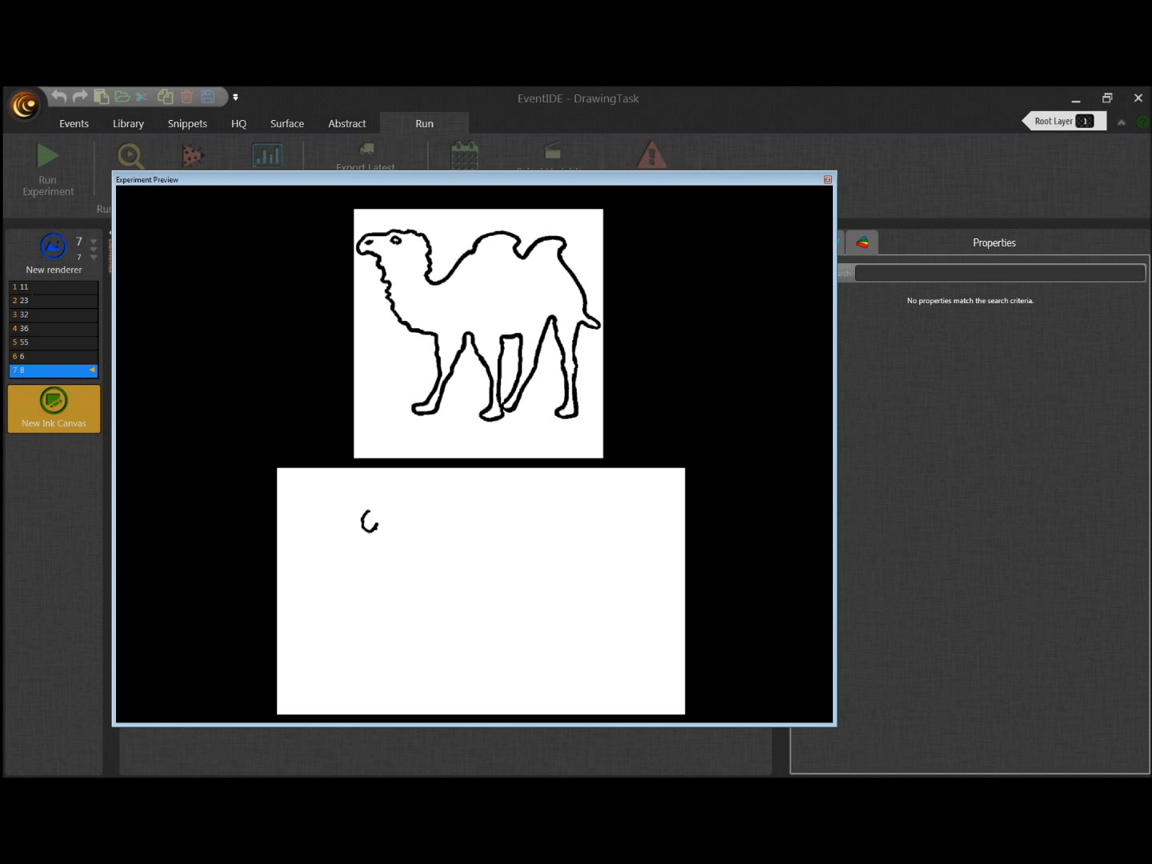
pyautogui.moveTo(368, 520); pyautogui.dragTo(389, 531)
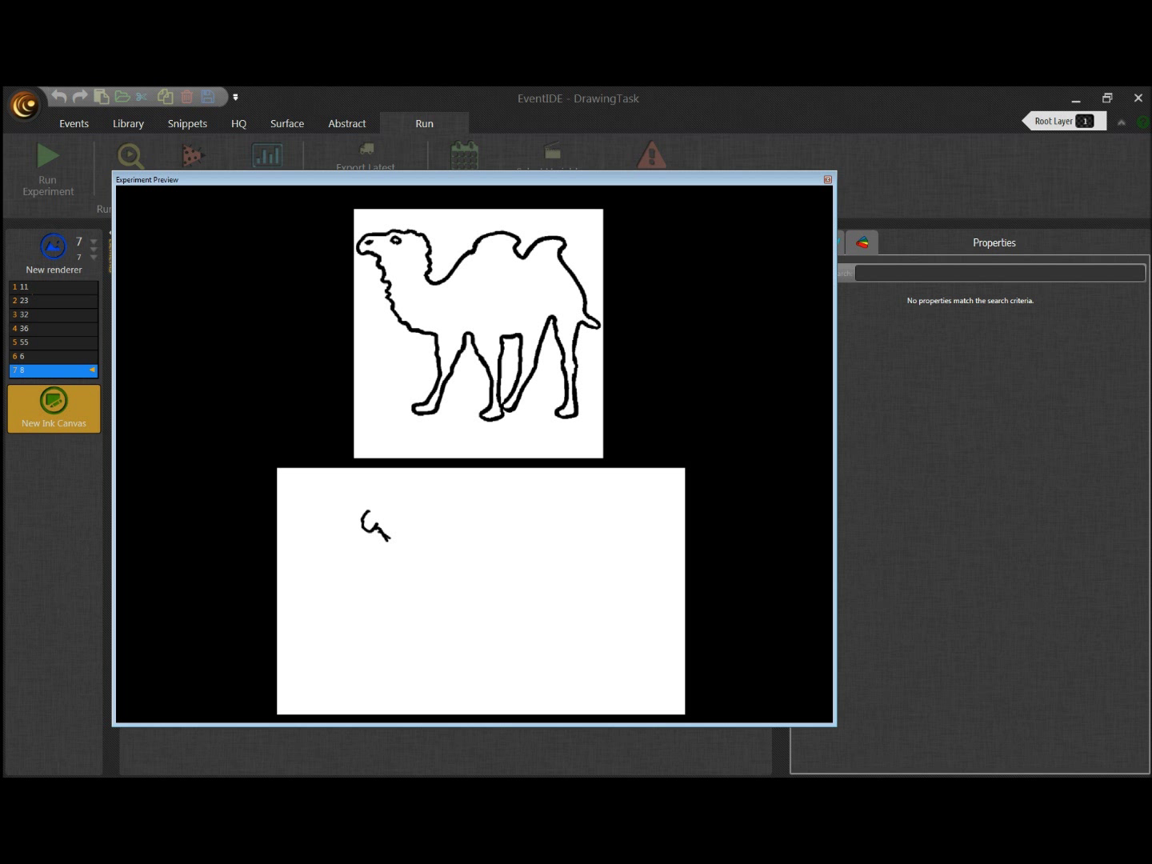
pyautogui.moveTo(381, 527); pyautogui.dragTo(391, 557)
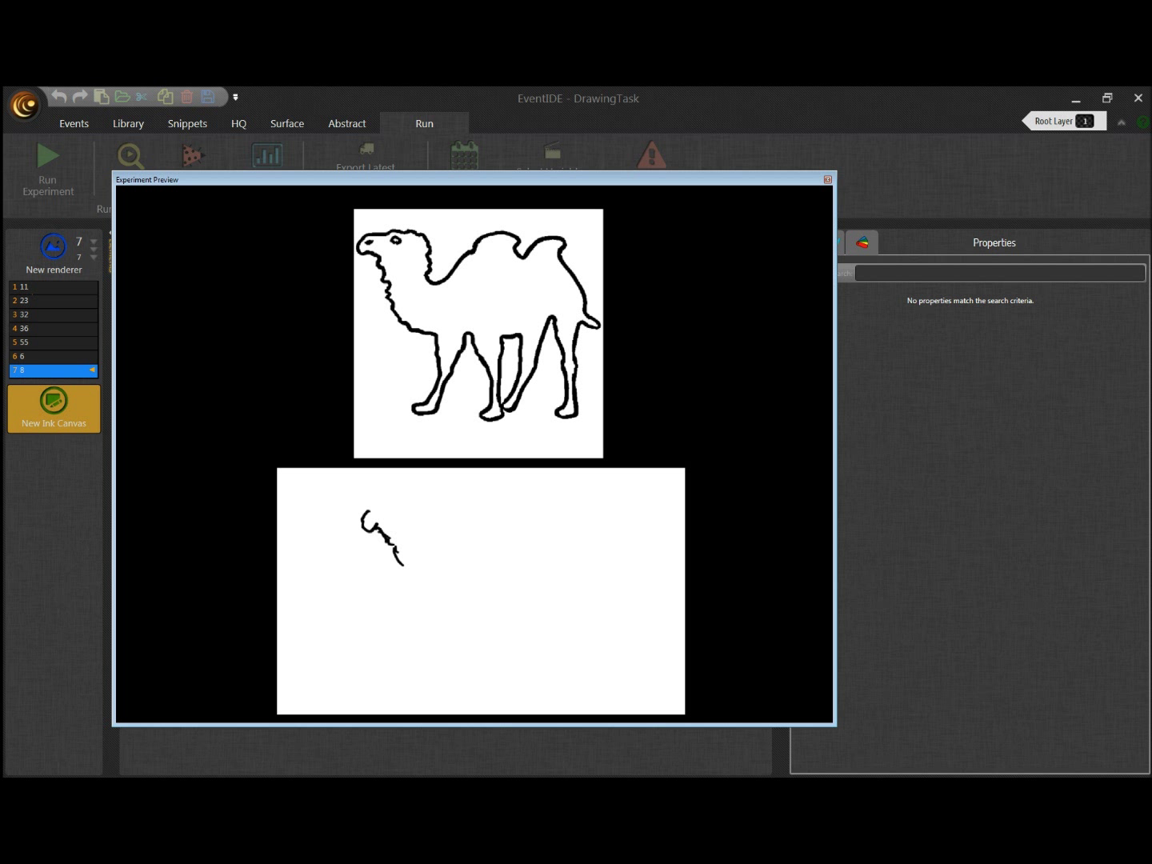
pyautogui.moveTo(391, 547); pyautogui.dragTo(403, 576)
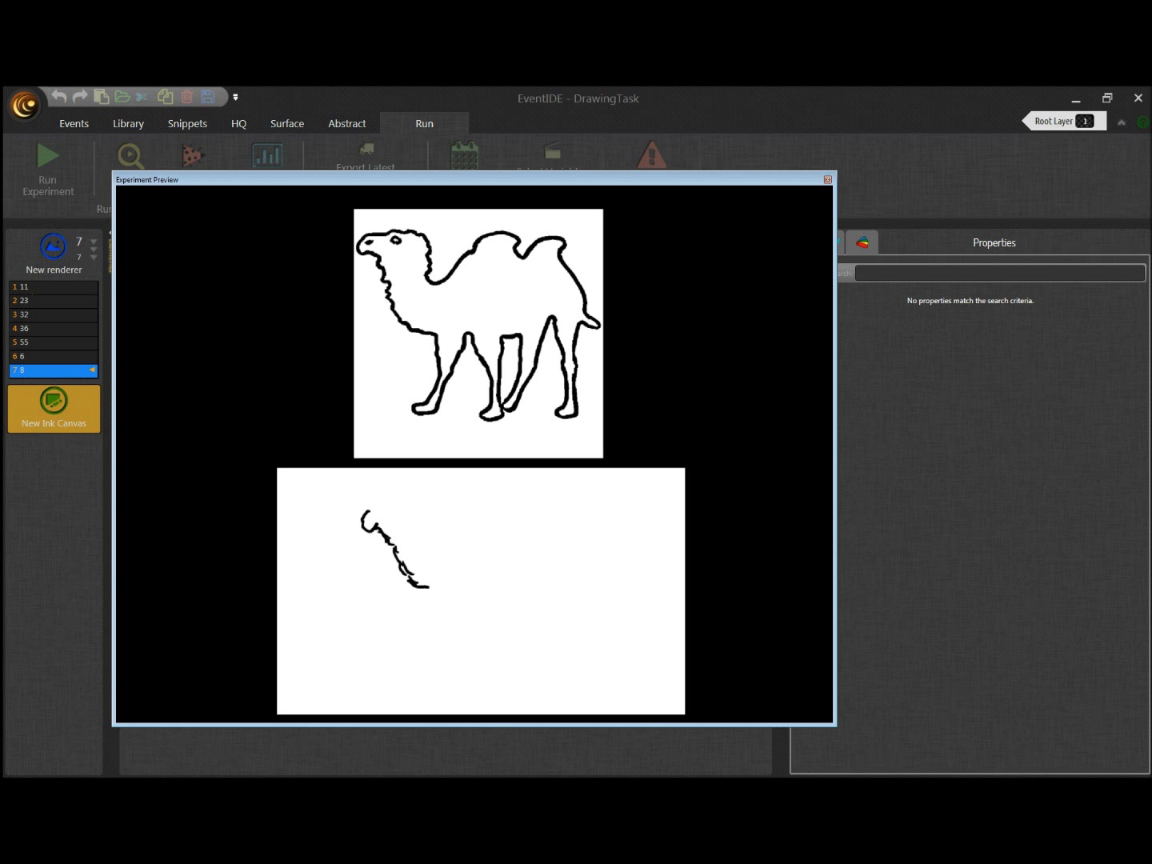
# Step: Trace the camel's chest, front leg and body to complete the outline
pyautogui.moveTo(415, 579); pyautogui.dragTo(439, 592)
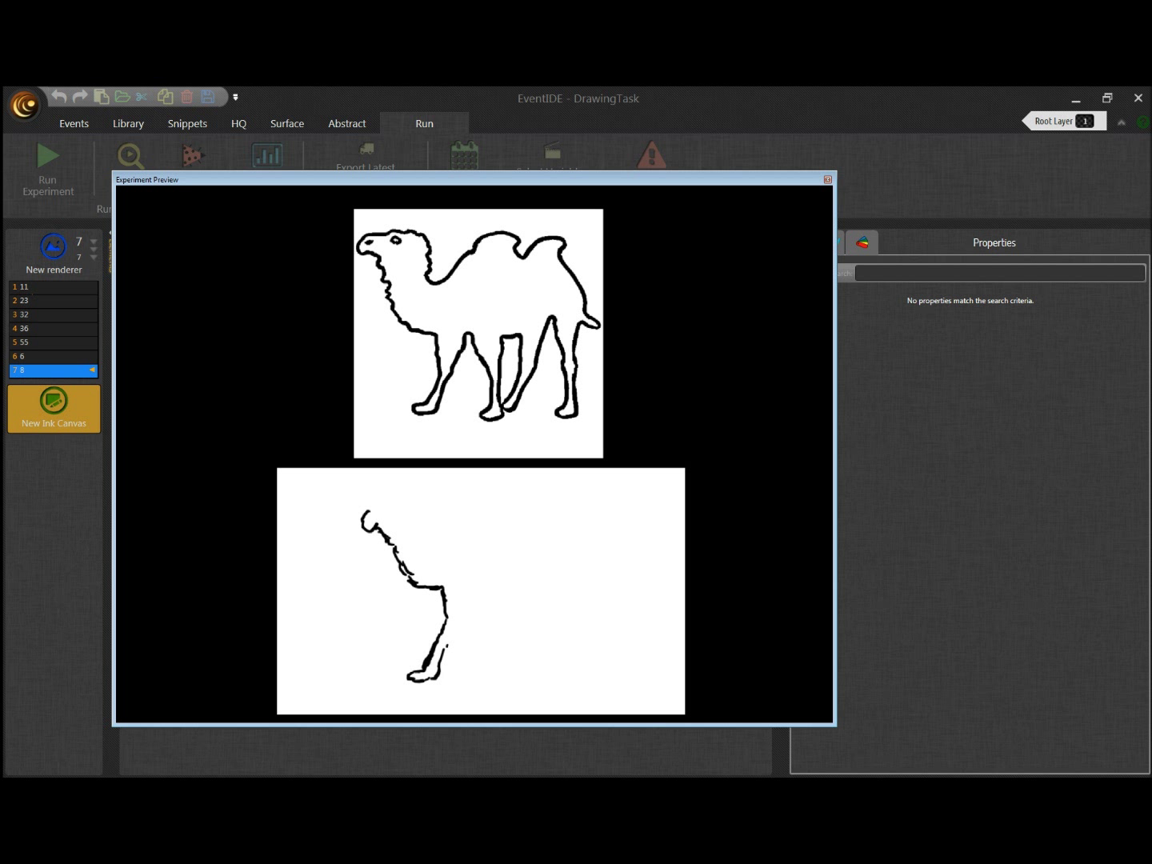
pyautogui.moveTo(431, 608); pyautogui.dragTo(448, 640)
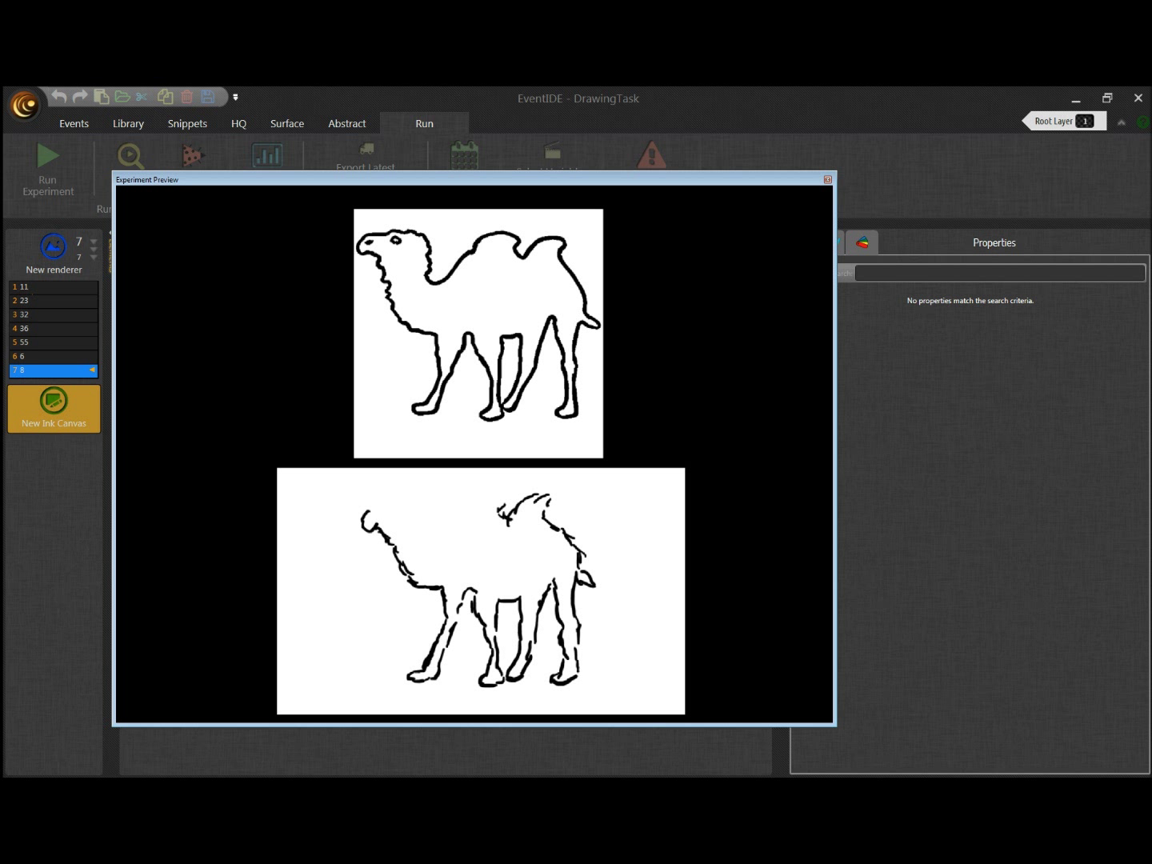
pyautogui.moveTo(480, 507); pyautogui.dragTo(512, 499)
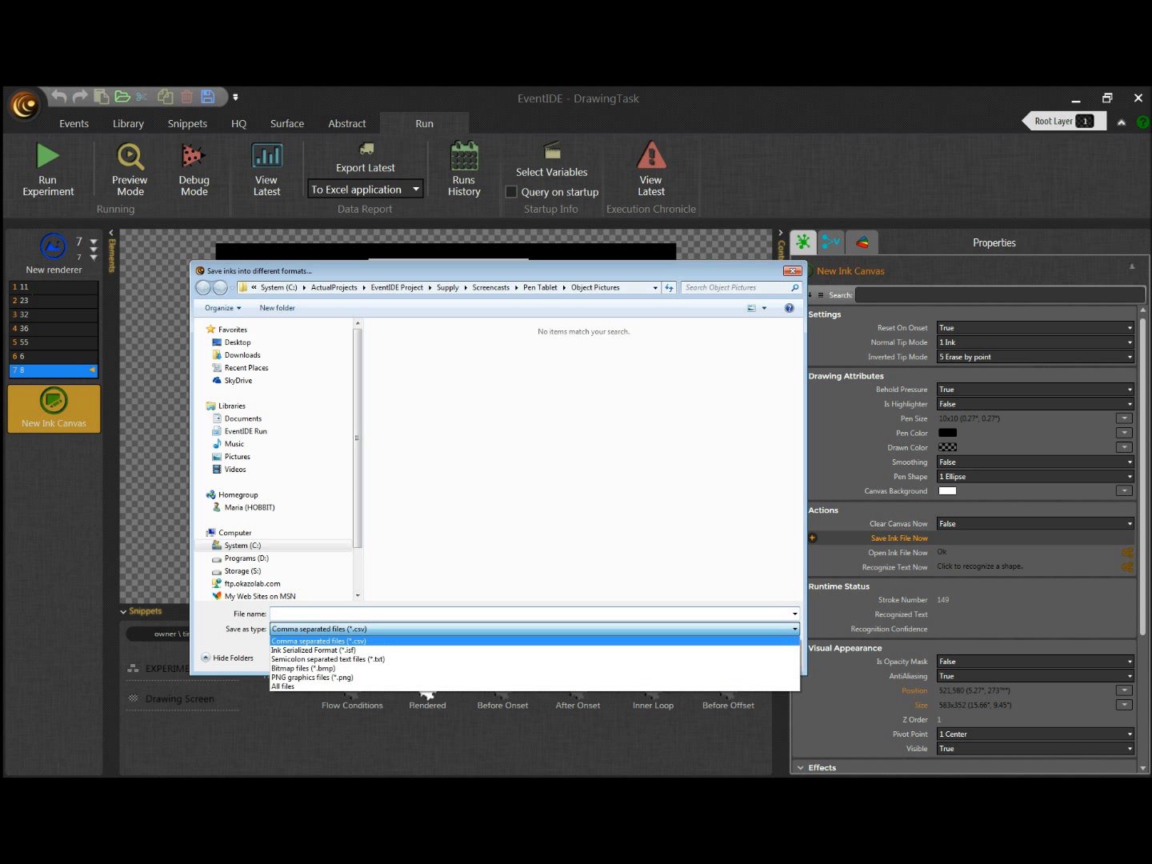
# Step: Save the drawing as bitmap 'Camel' and as Ink Serialized Format file 'InkCamel'
pyautogui.click(305, 669)
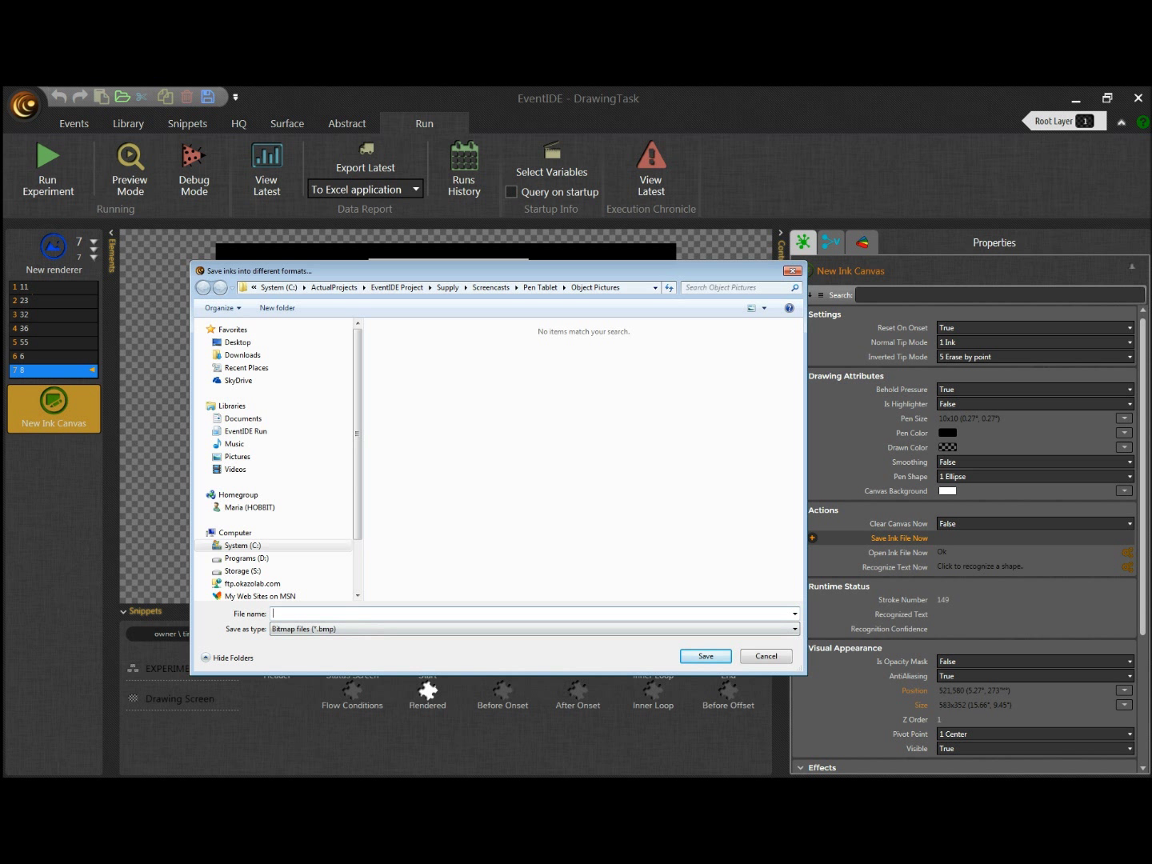
pyautogui.write('Came')
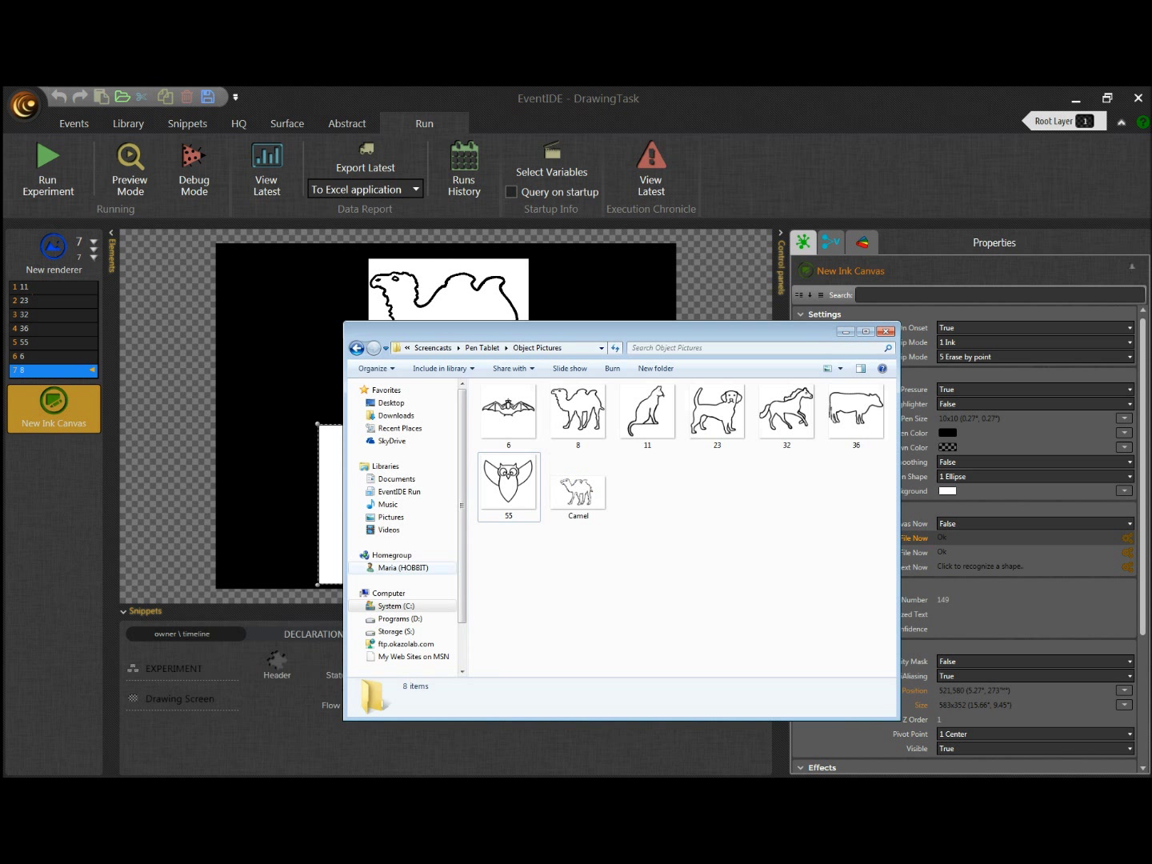
pyautogui.click(576, 487)
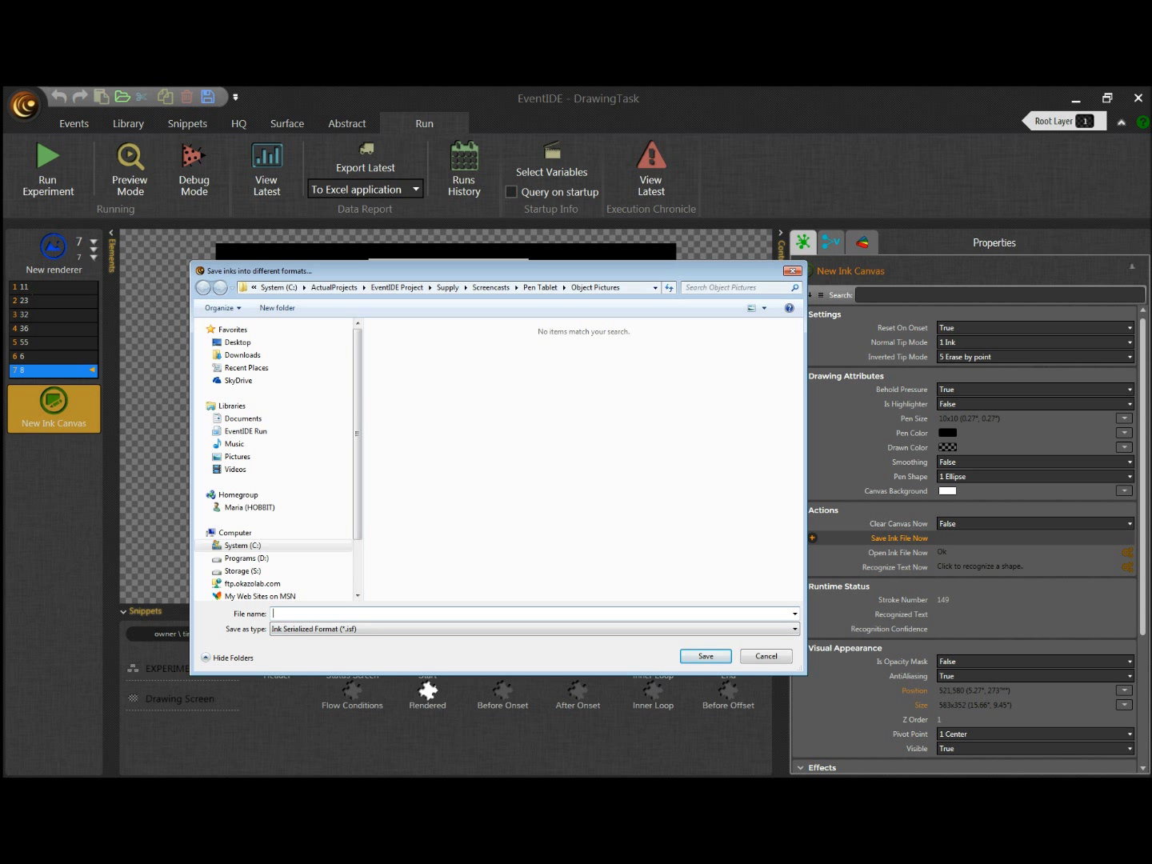
pyautogui.write('Ink')
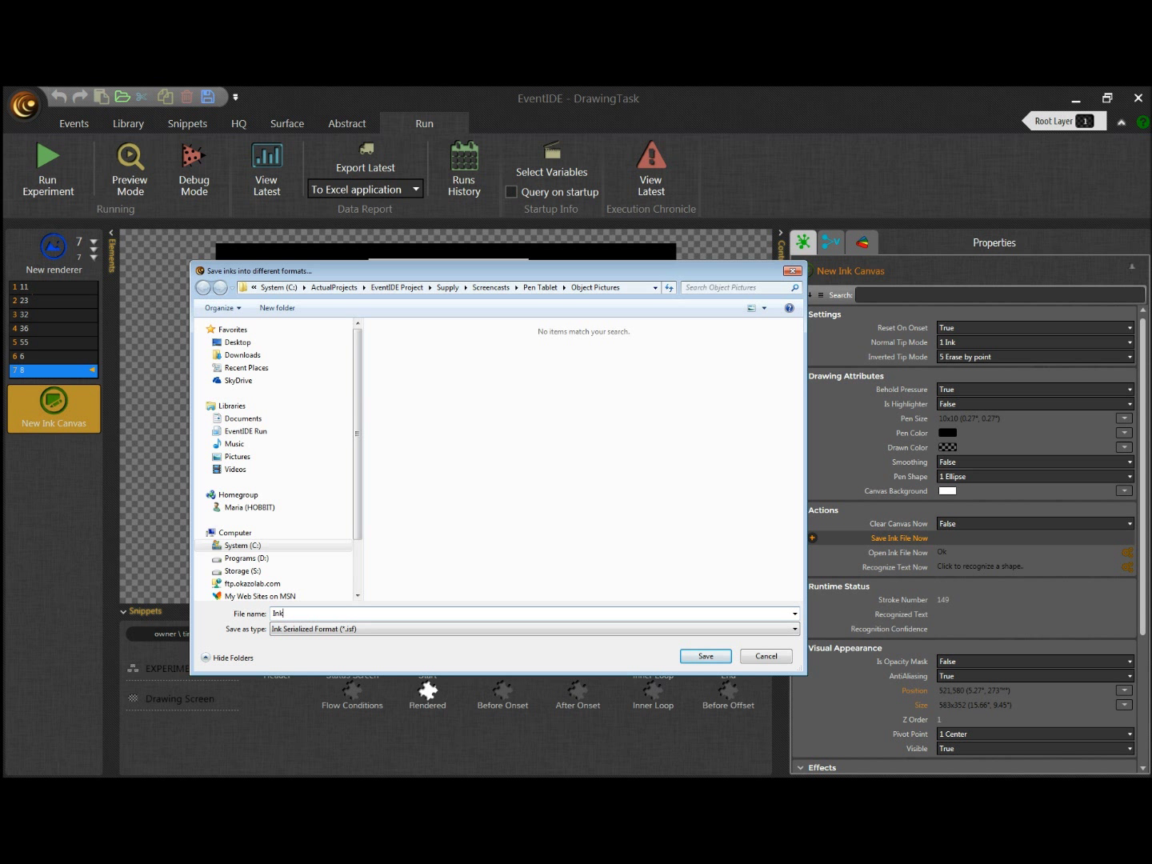
pyautogui.write('Camel')
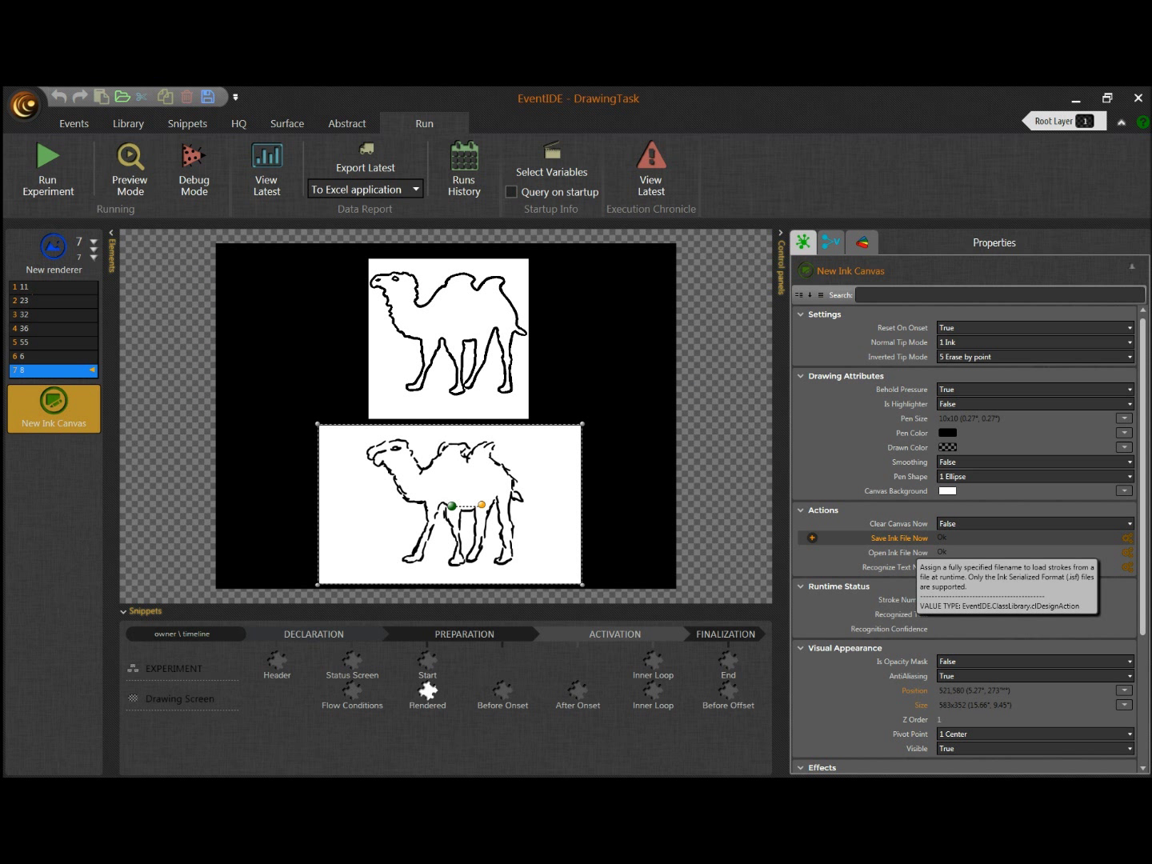
pyautogui.moveTo(899, 552)
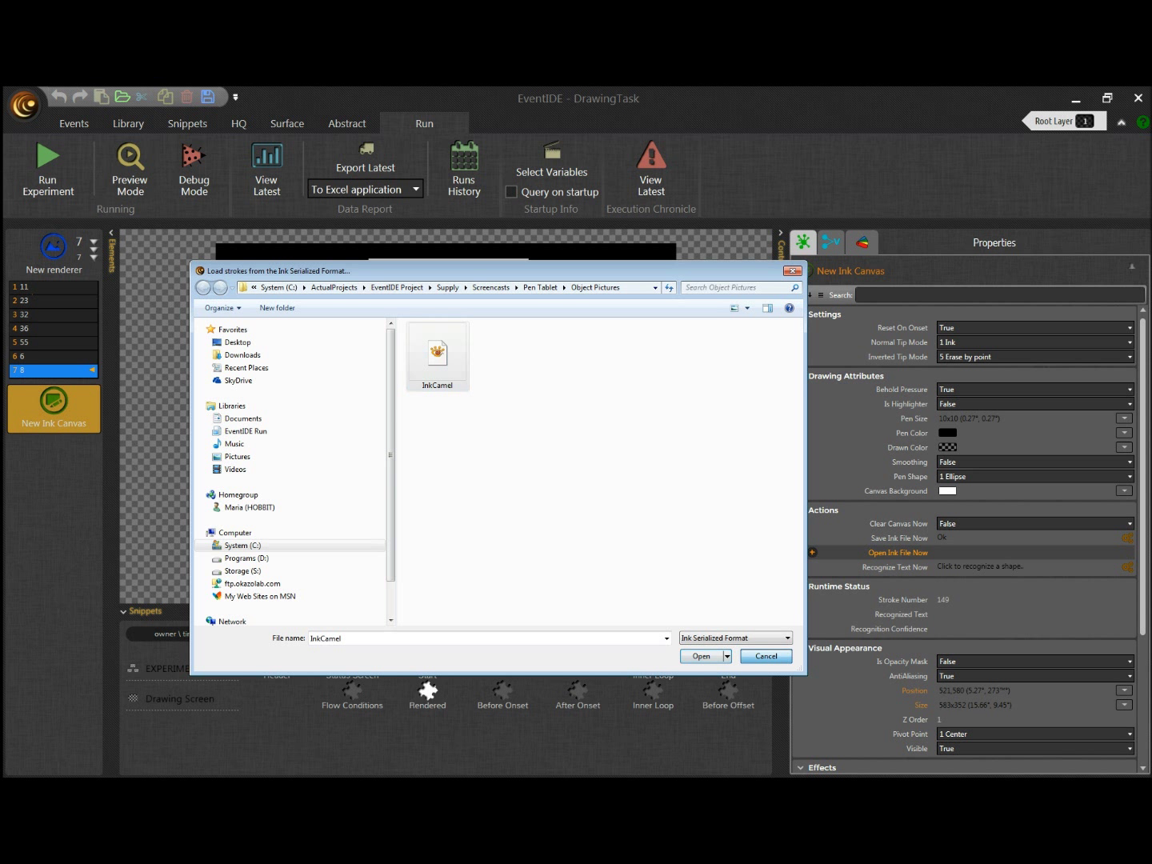
# Step: Load the InkCamel.isf strokes file back onto the ink canvas
pyautogui.click(701, 656)
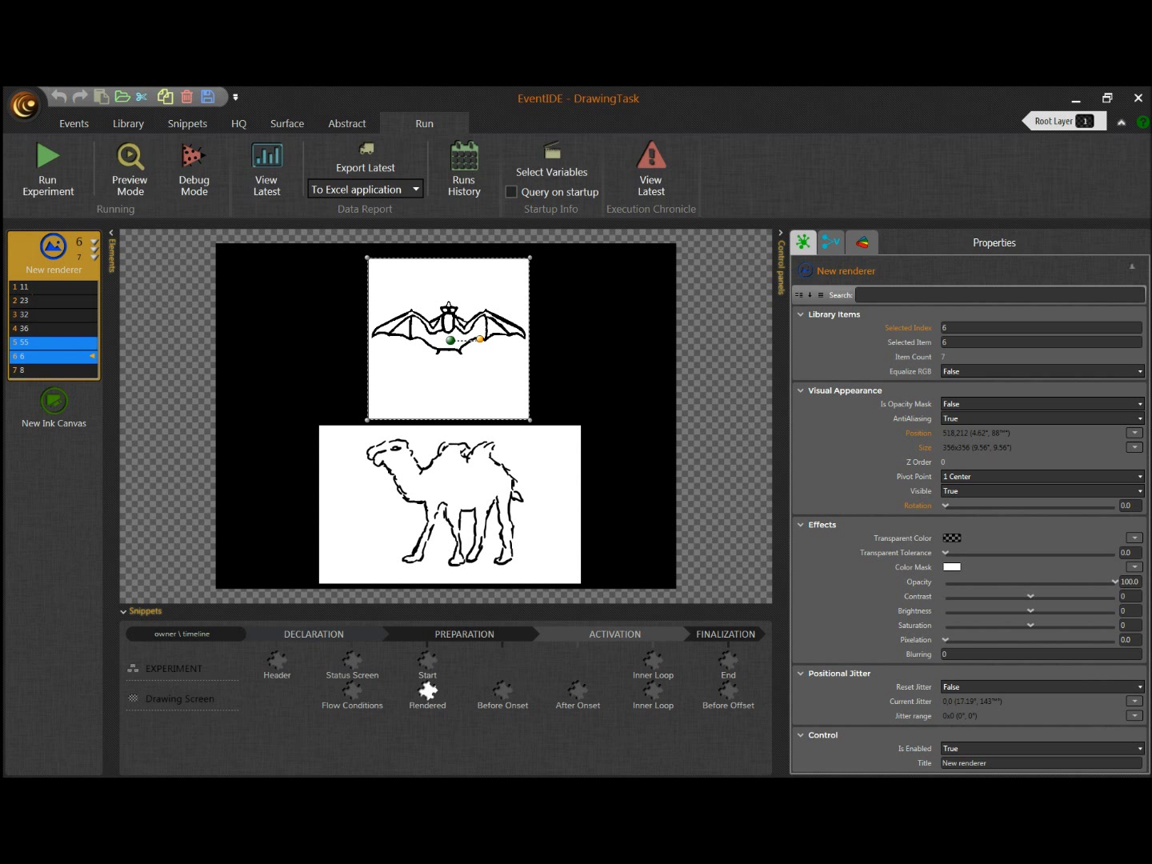
# Step: Cycle the reference picture through owl to horse, then select the ink canvas
pyautogui.click(35, 328)
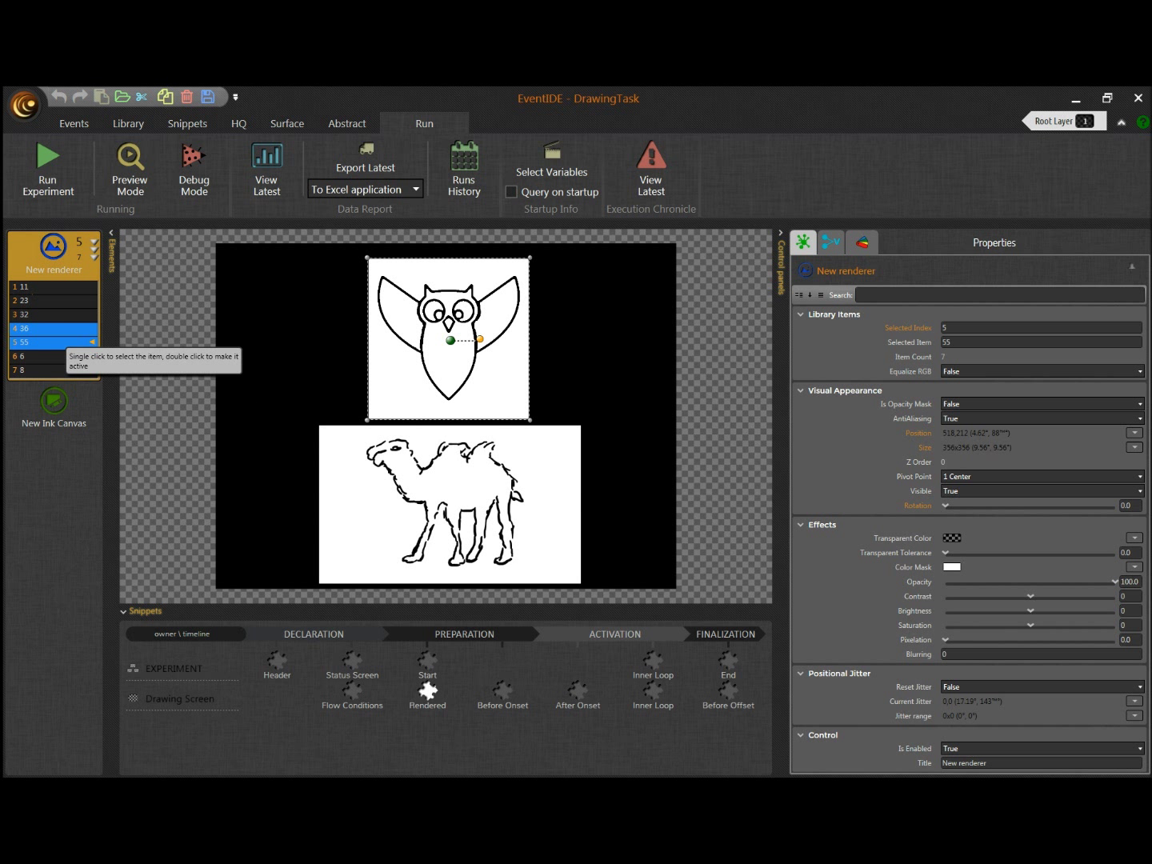
pyautogui.click(32, 313)
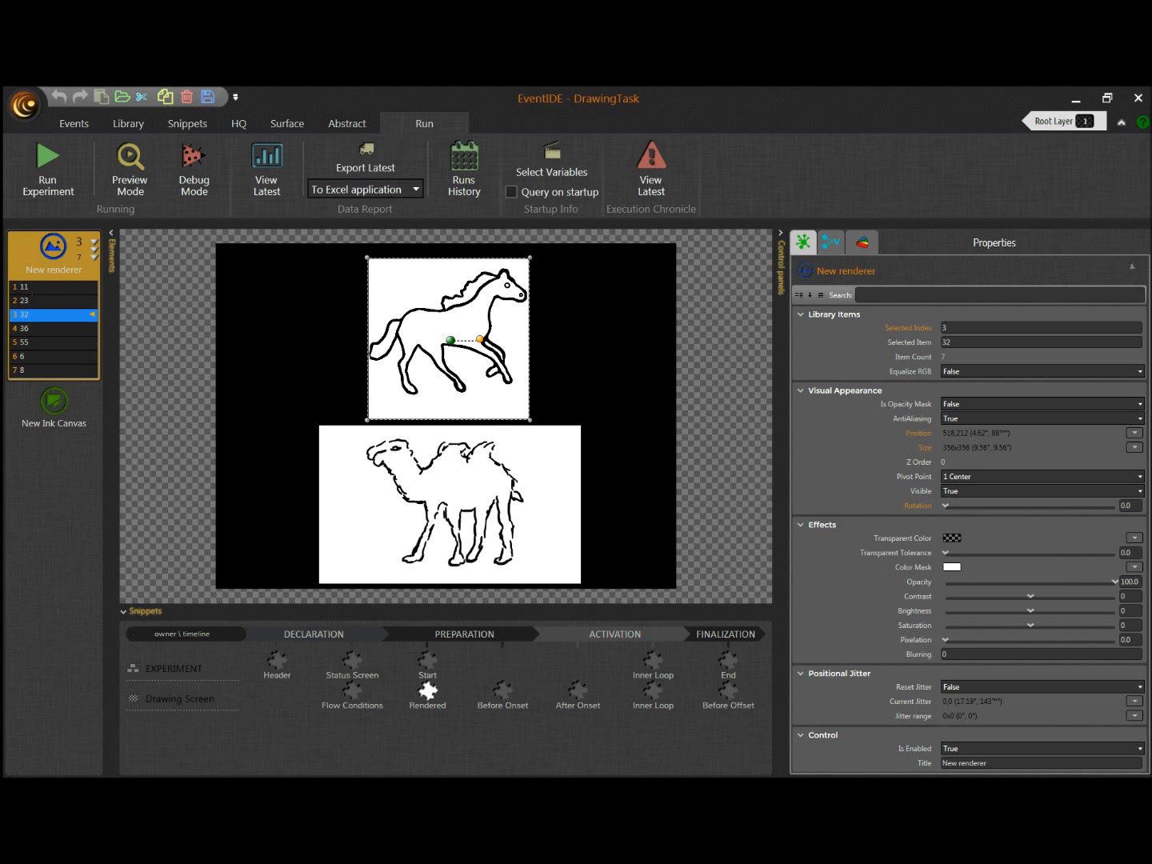
pyautogui.click(53, 408)
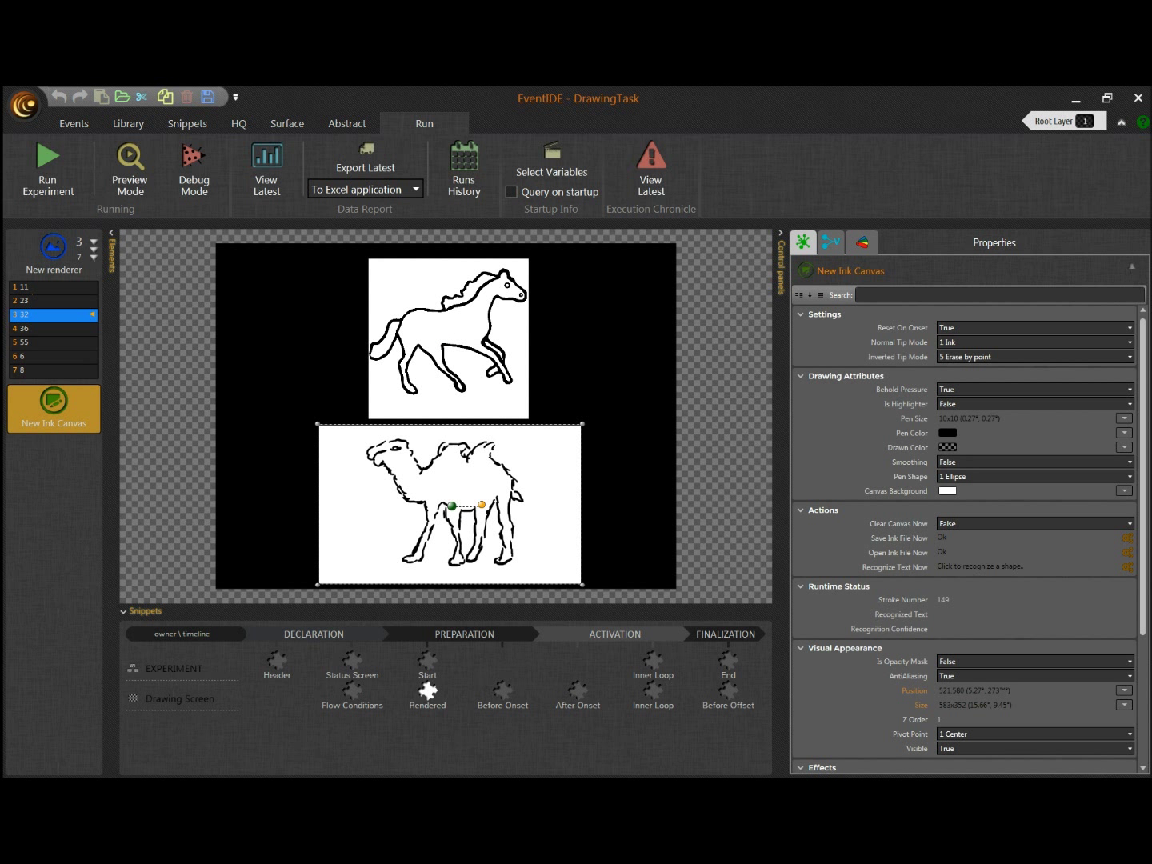
pyautogui.click(899, 538)
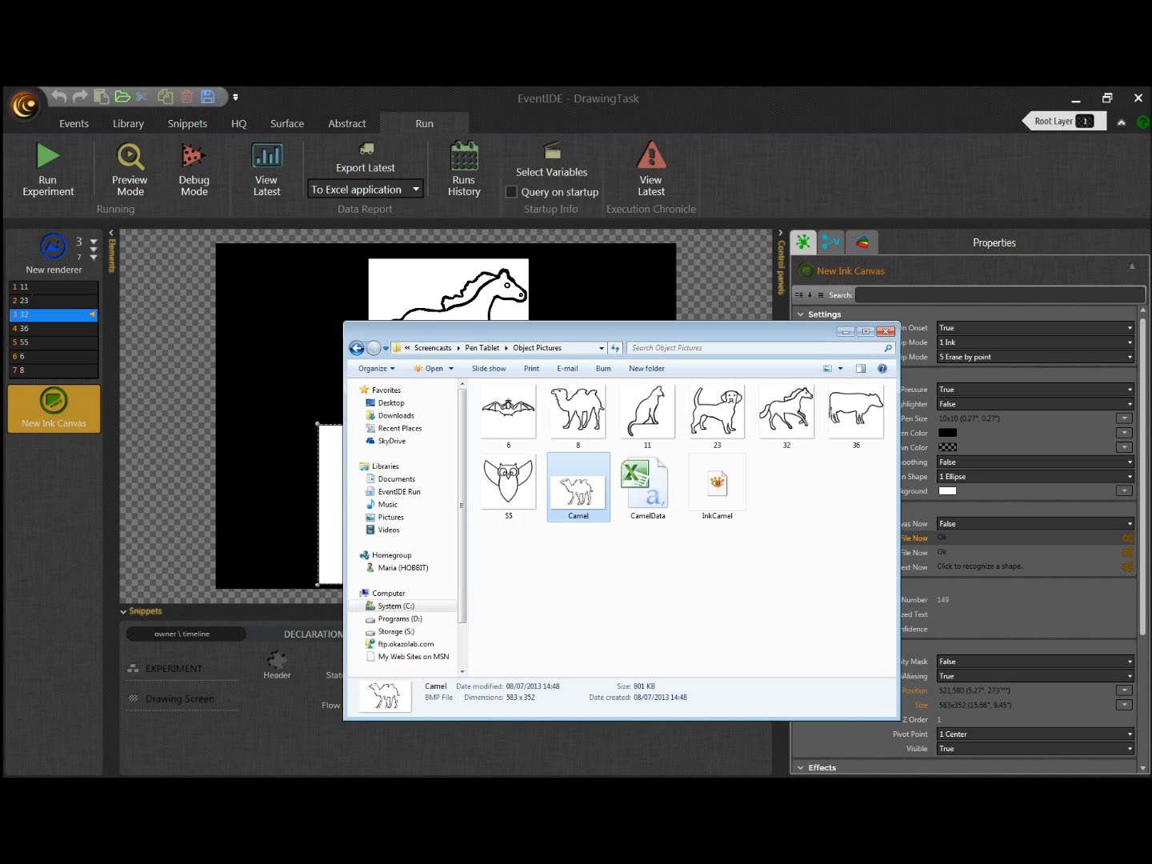
# Step: Open CamelData.csv with Microsoft Excel from its context menu
pyautogui.rightClick(646, 486)
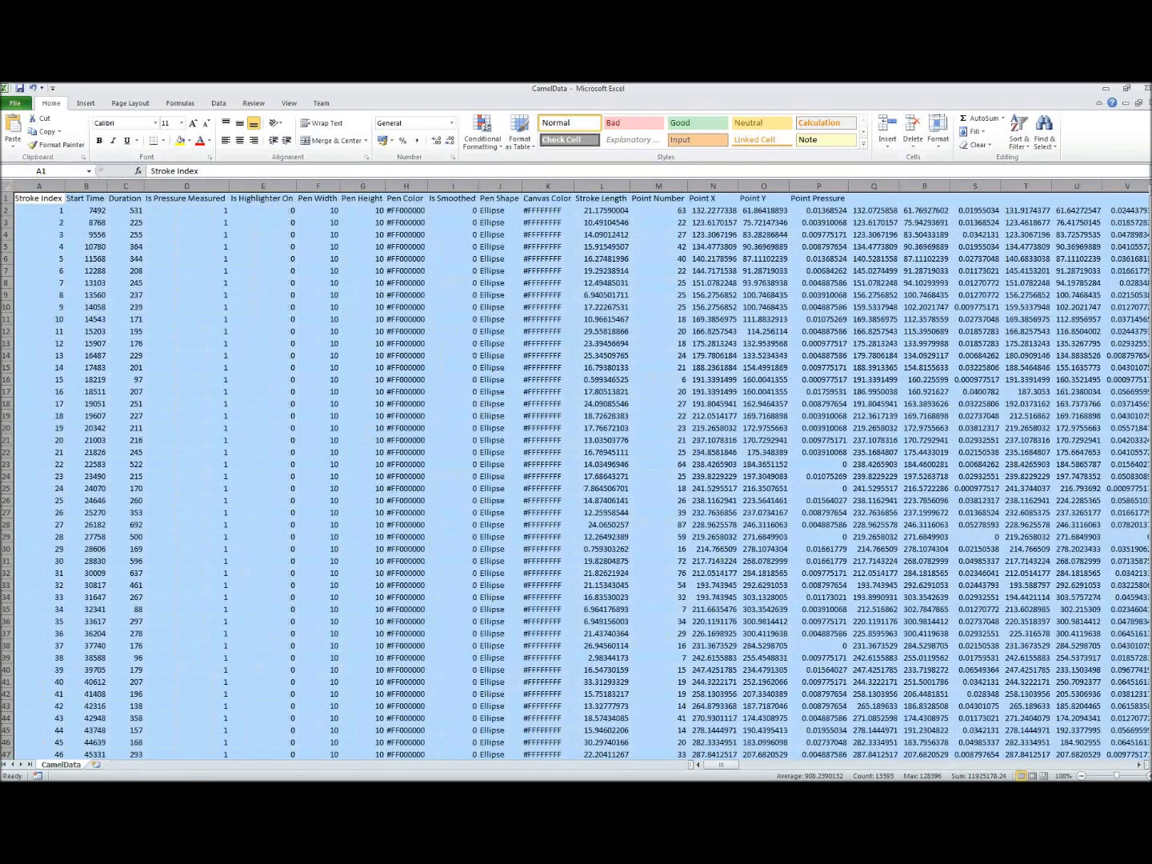
pyautogui.click(8, 211)
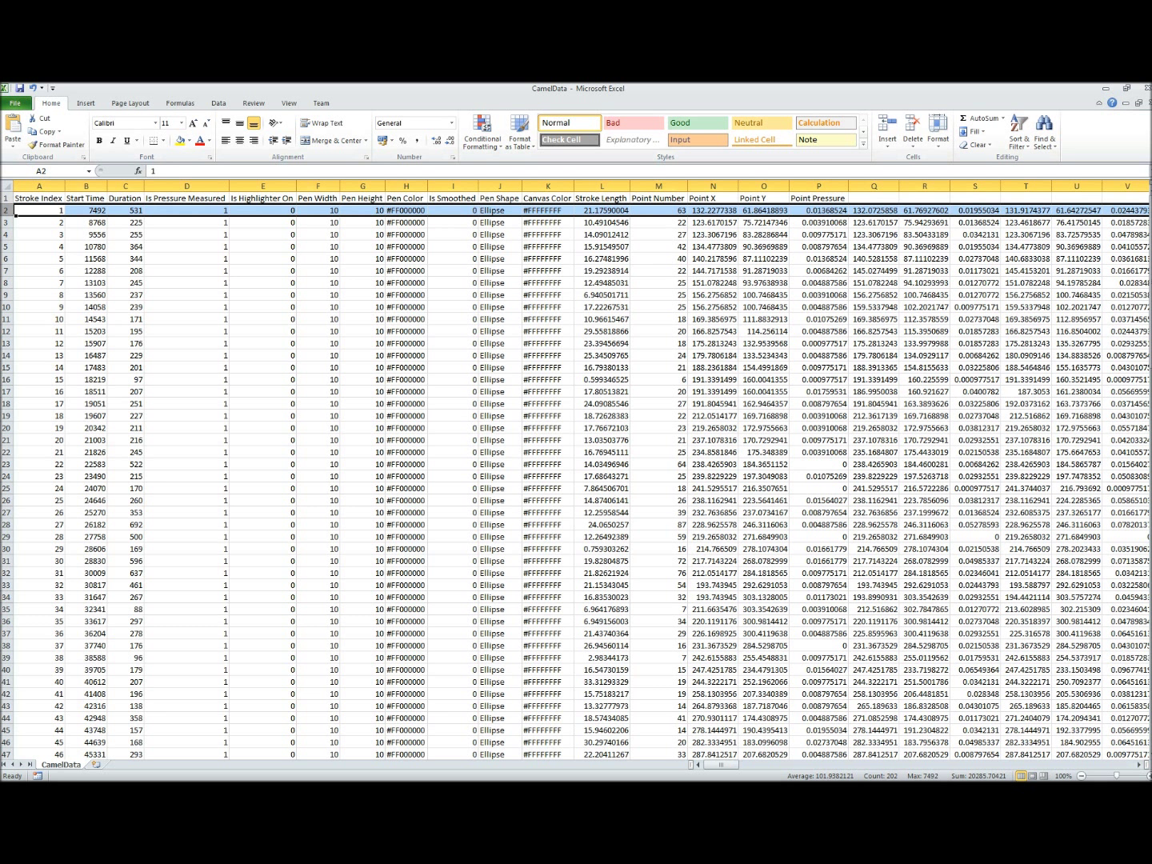
pyautogui.click(85, 212)
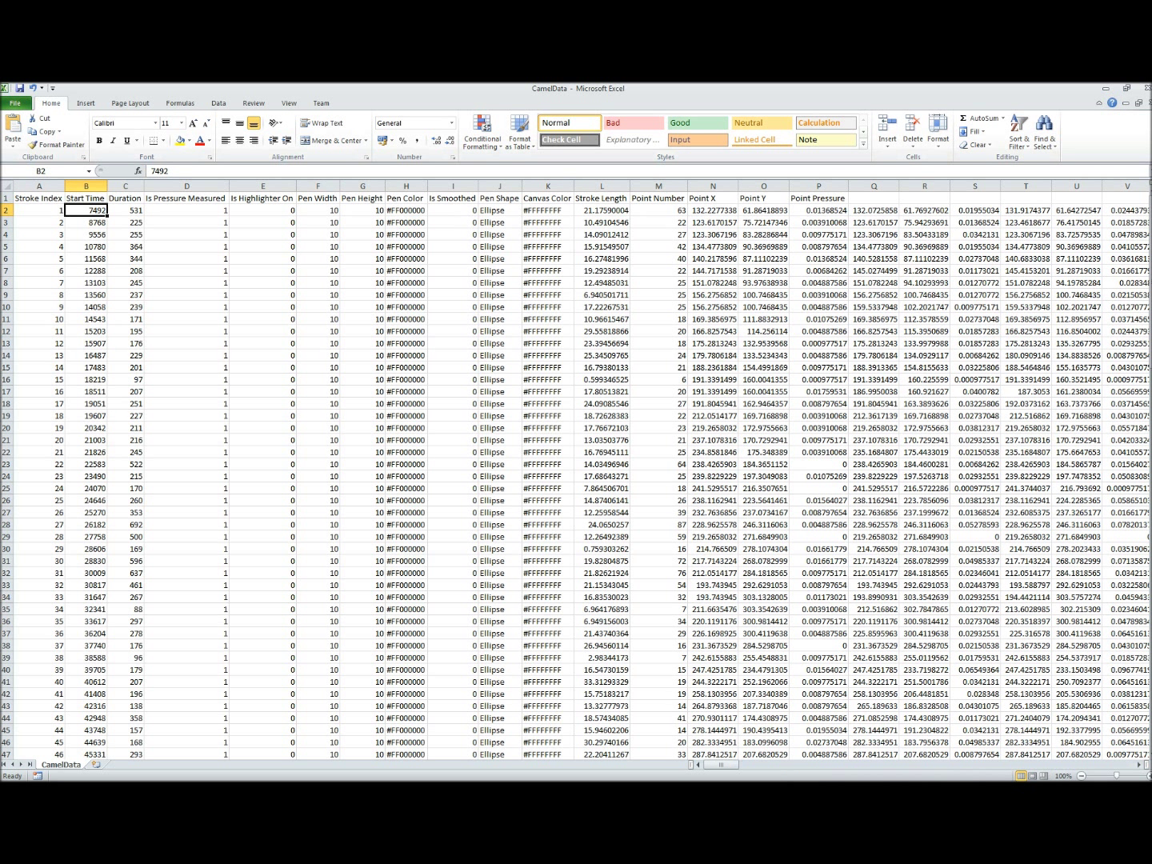
pyautogui.click(125, 211)
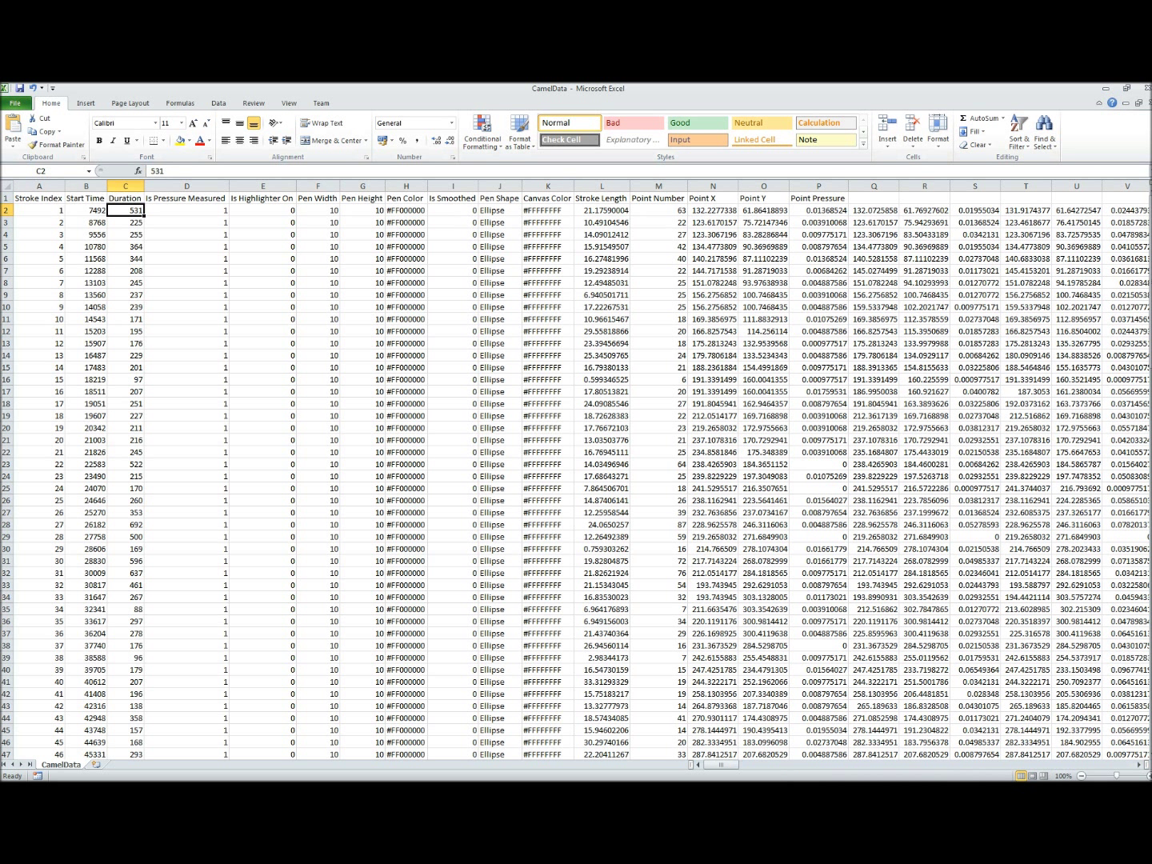
pyautogui.moveTo(125, 211); pyautogui.dragTo(499, 211)
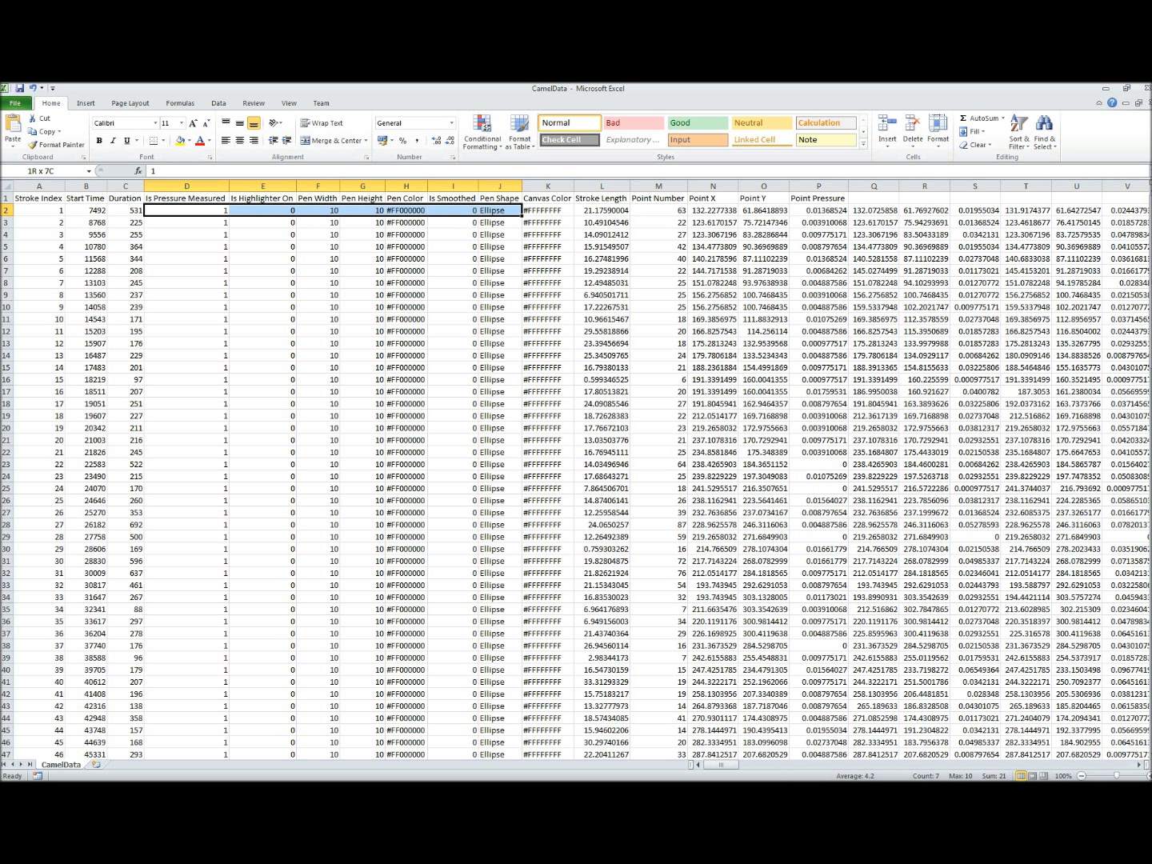
pyautogui.click(601, 211)
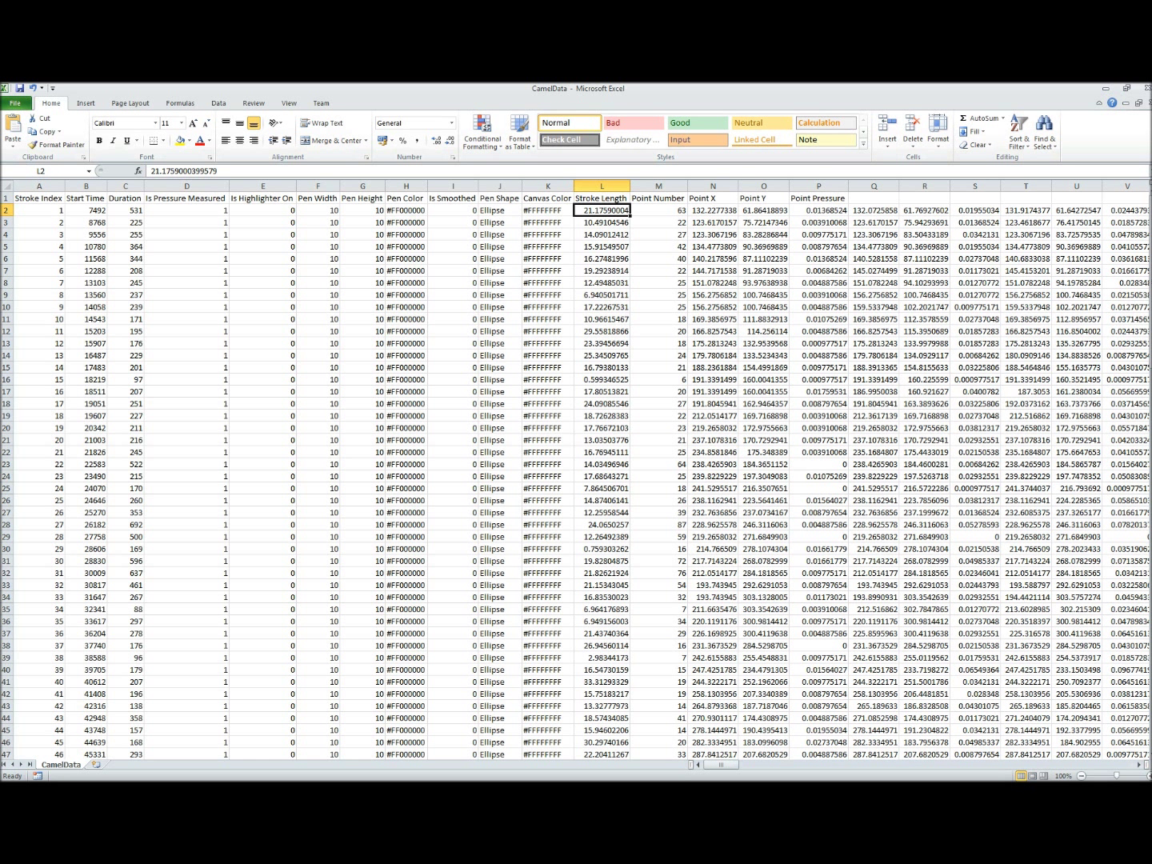
pyautogui.click(658, 209)
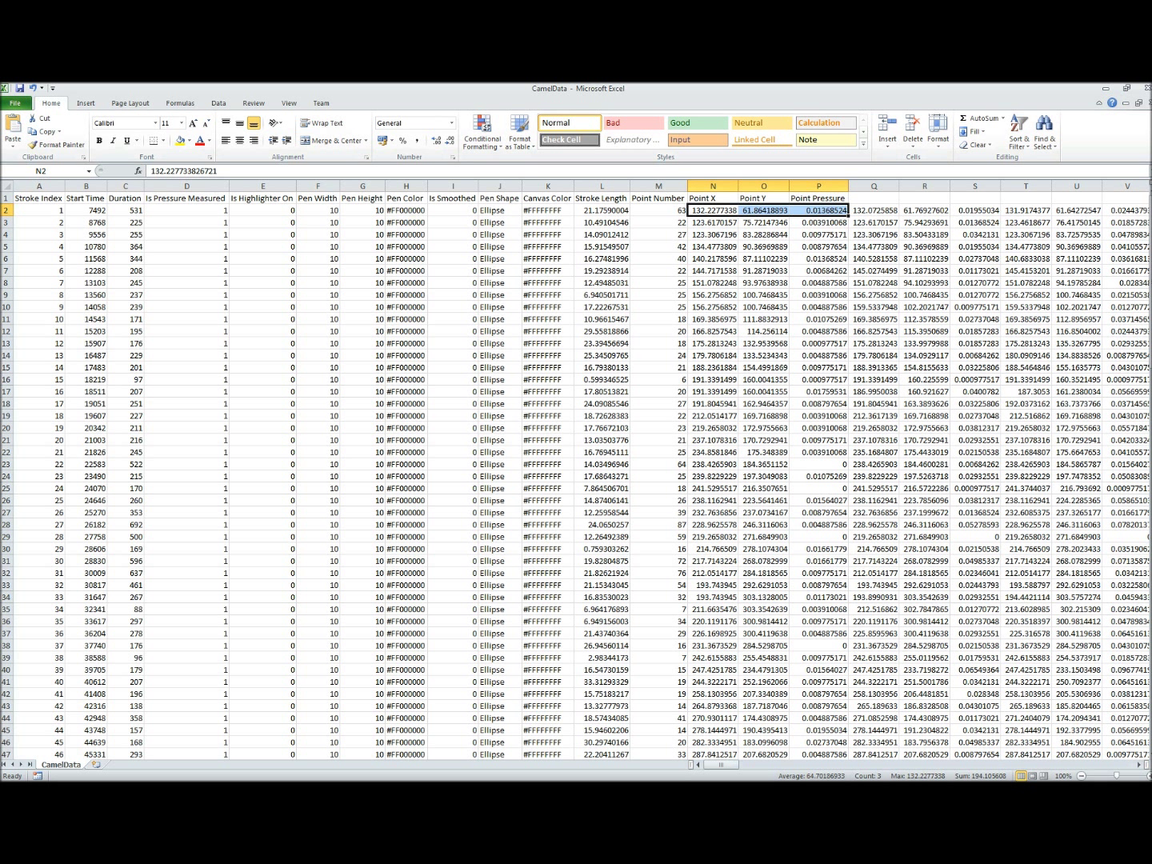
pyautogui.click(817, 209)
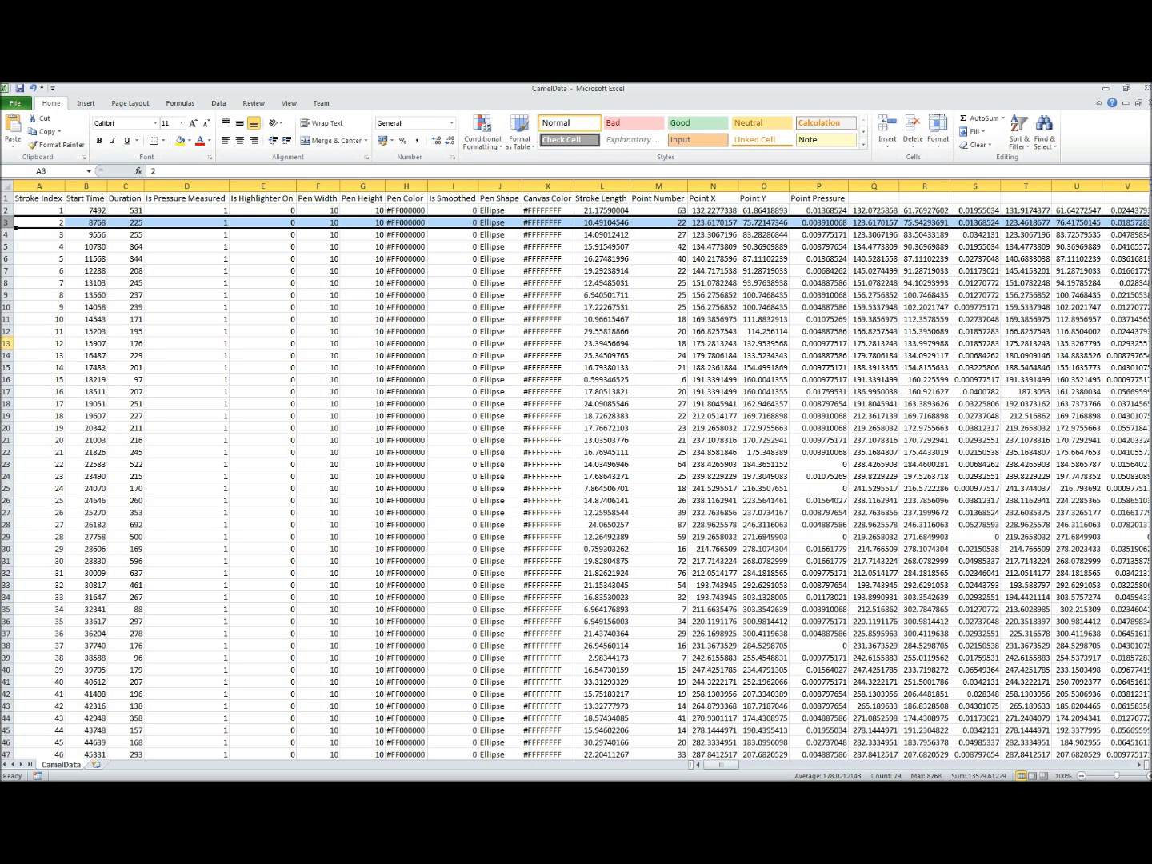
pyautogui.click(39, 499)
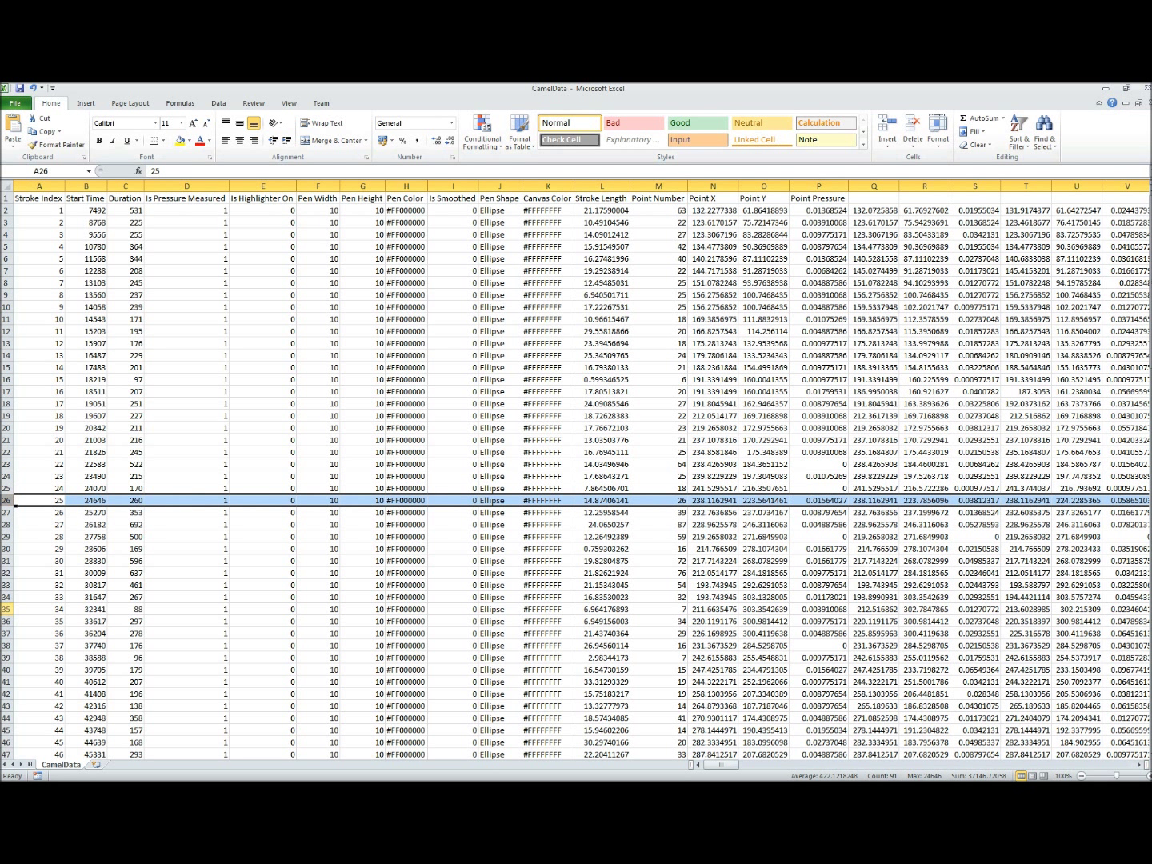